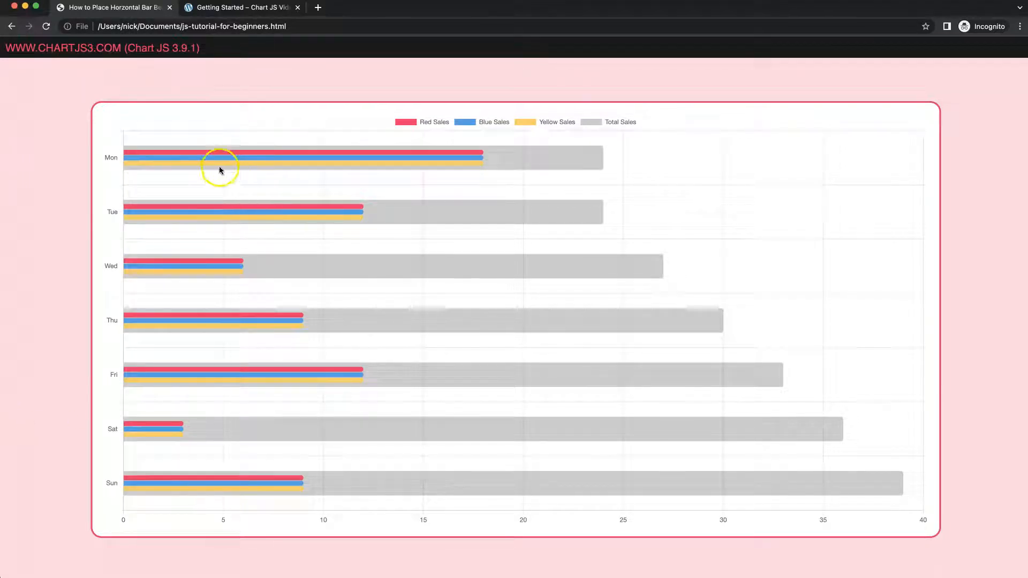
pyautogui.moveTo(202, 172)
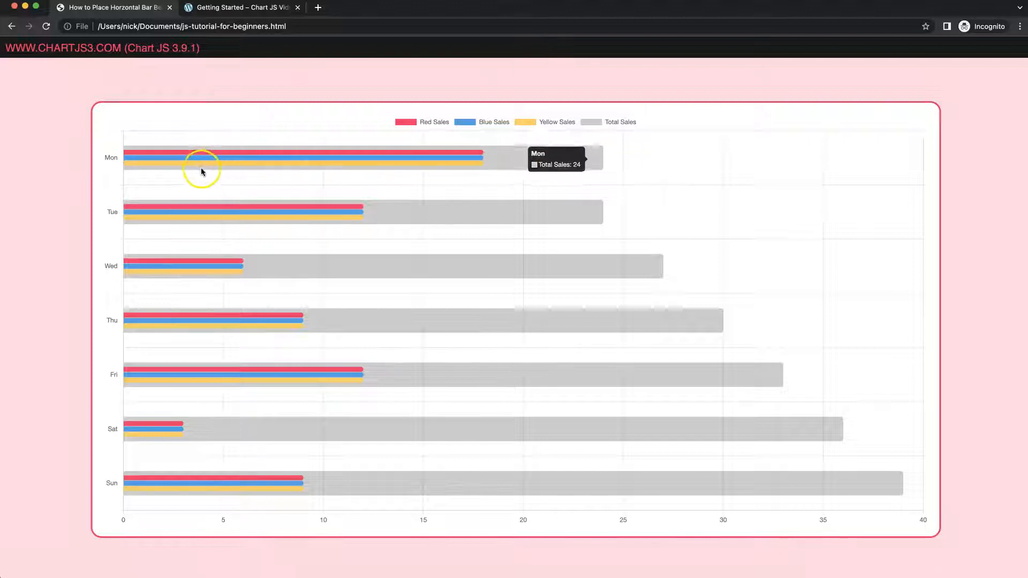
pyautogui.moveTo(250, 145)
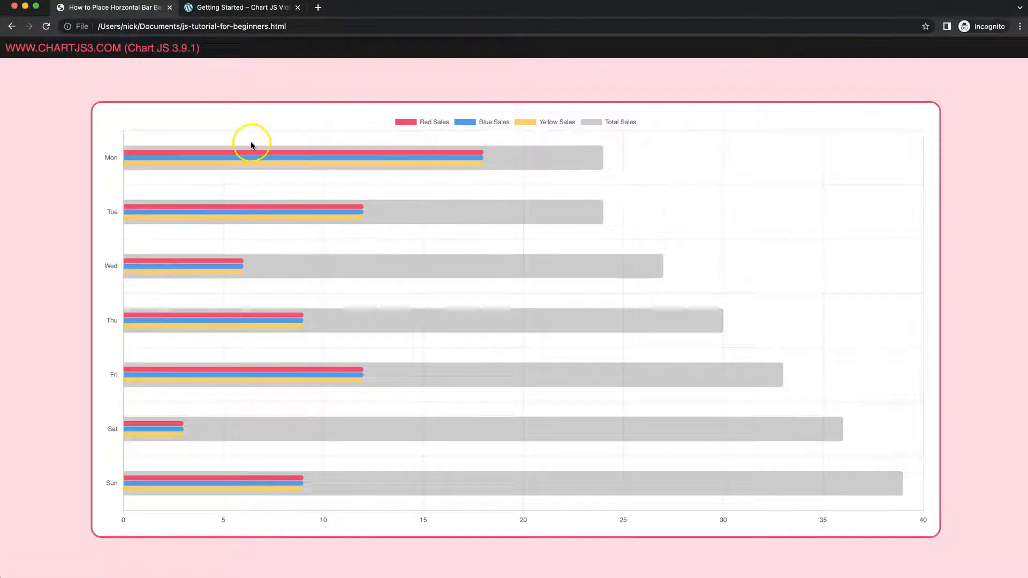
pyautogui.moveTo(442, 155)
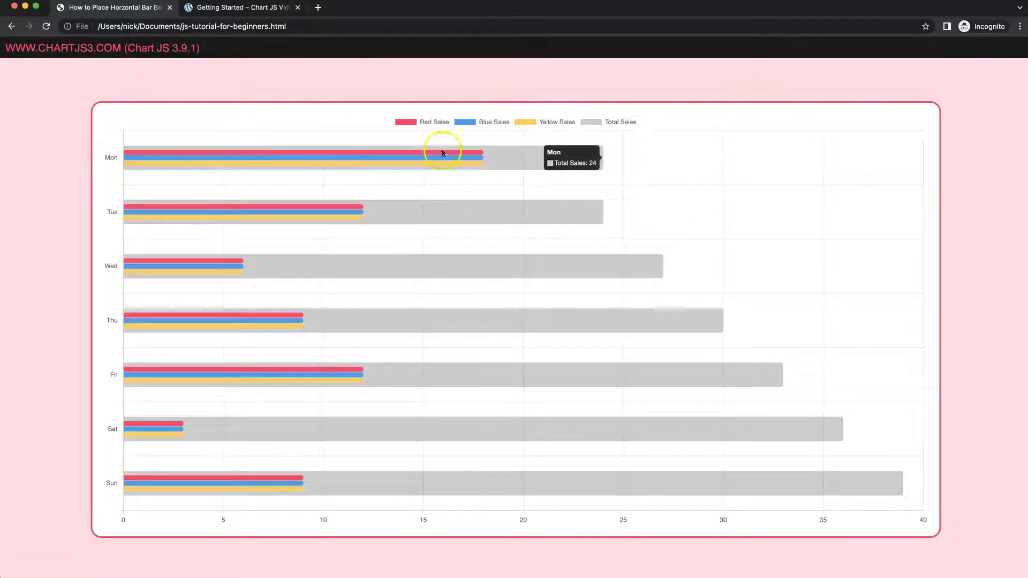
pyautogui.moveTo(46, 200)
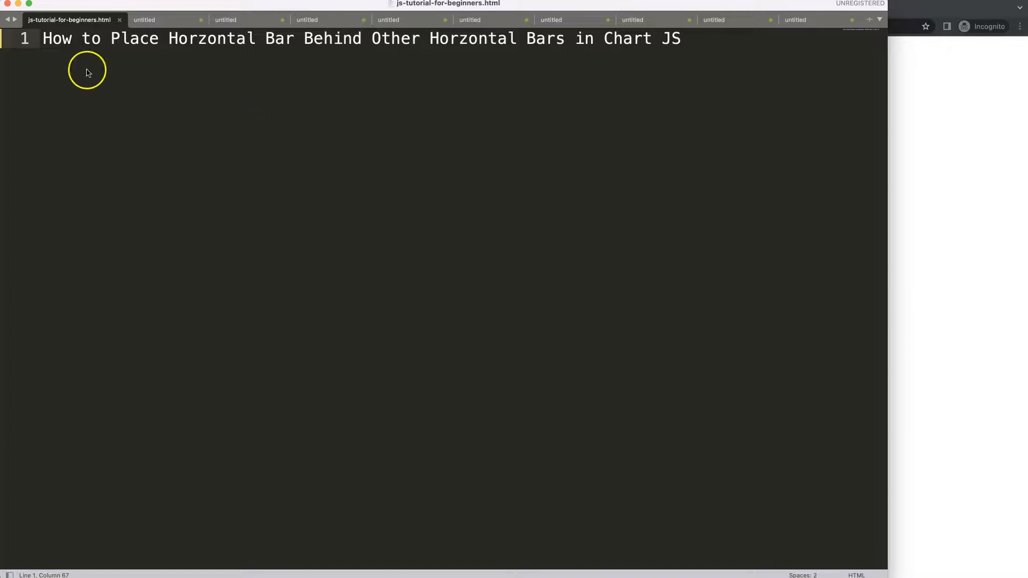
pyautogui.moveTo(848, 124)
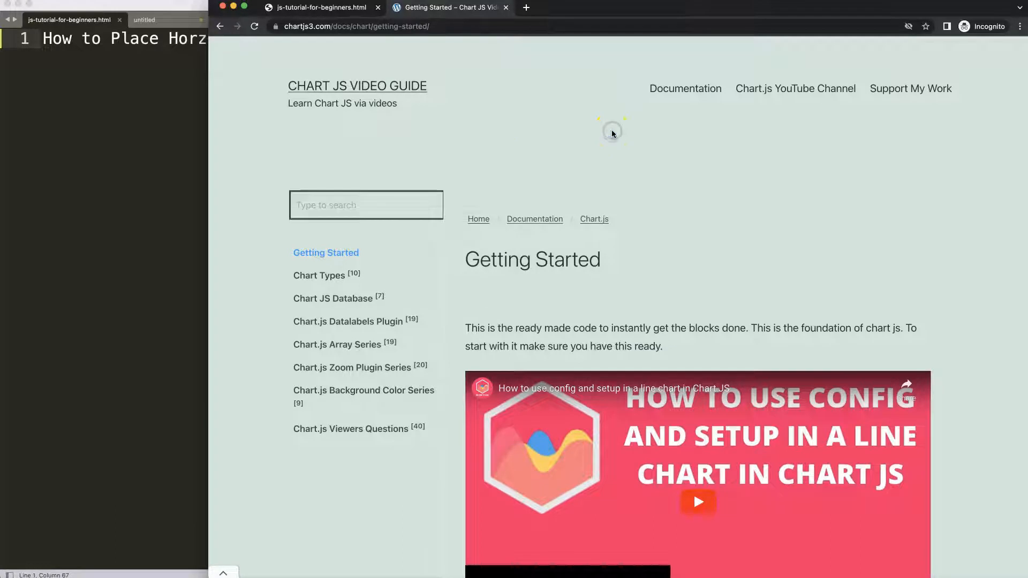
# Step: Select the whole starter chart code block on the Getting Started page
pyautogui.scroll(-3)
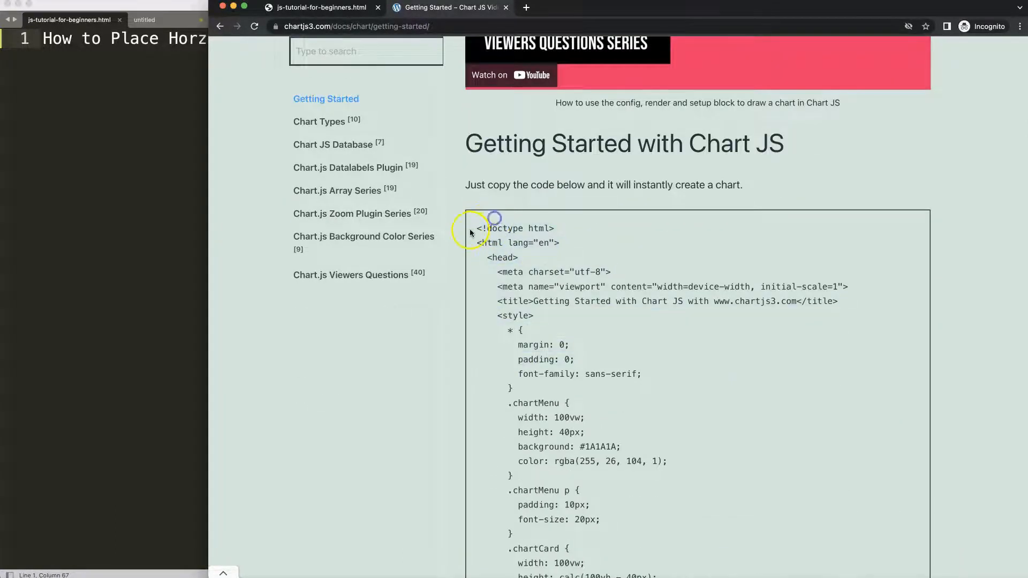
pyautogui.scroll(-3)
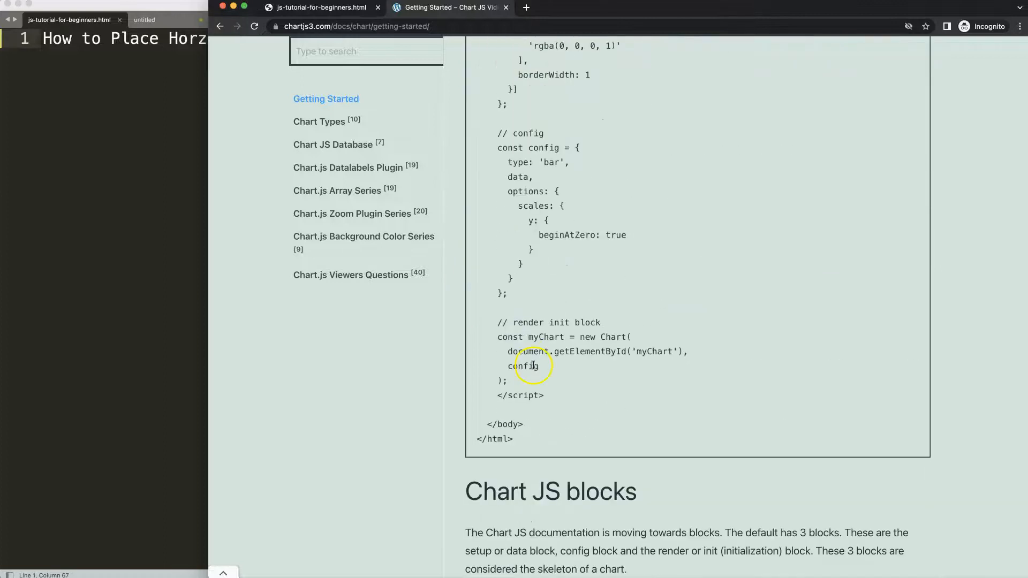
pyautogui.moveTo(533, 365); pyautogui.dragTo(550, 393)
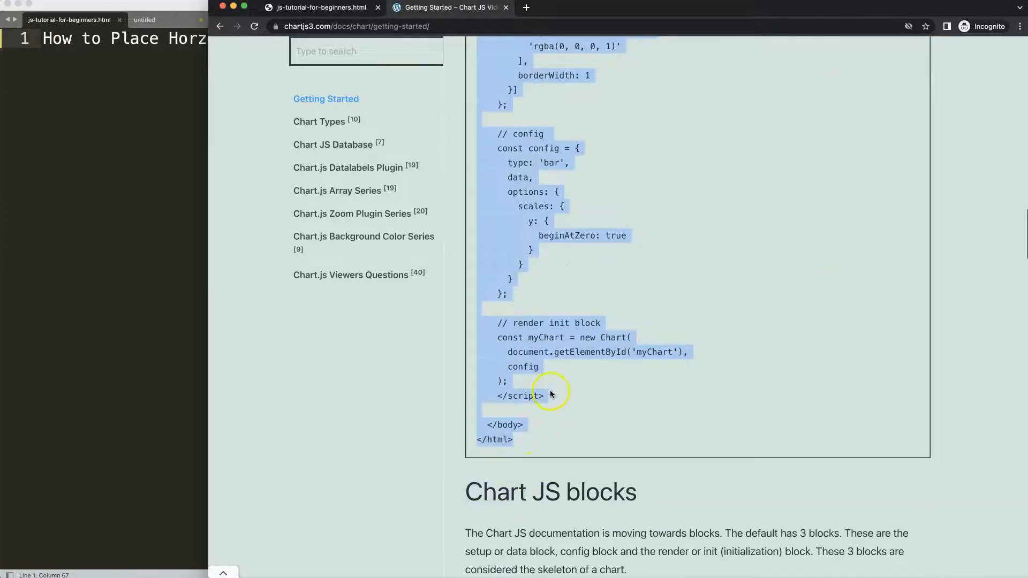
pyautogui.scroll(3)
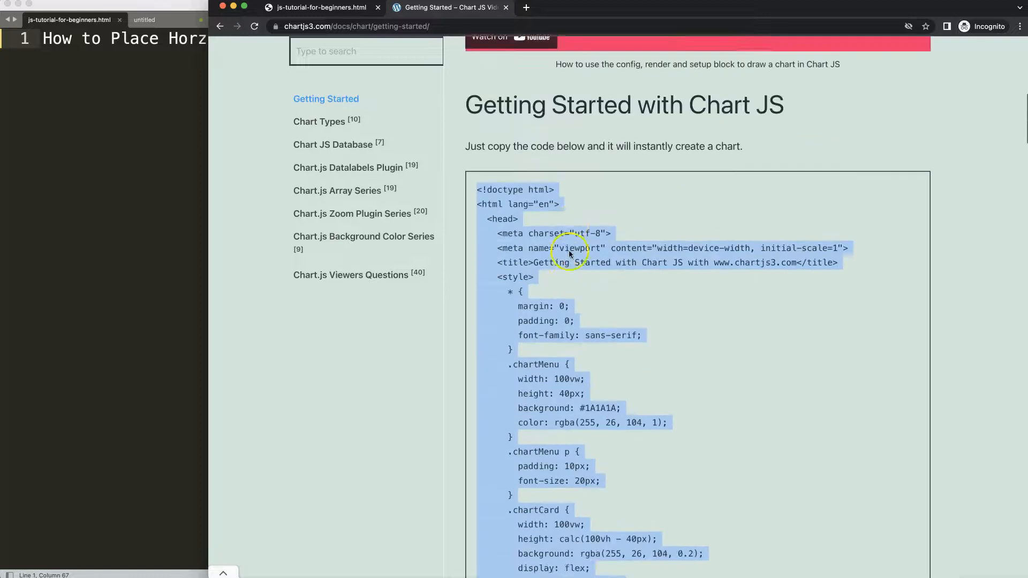
pyautogui.scroll(-3)
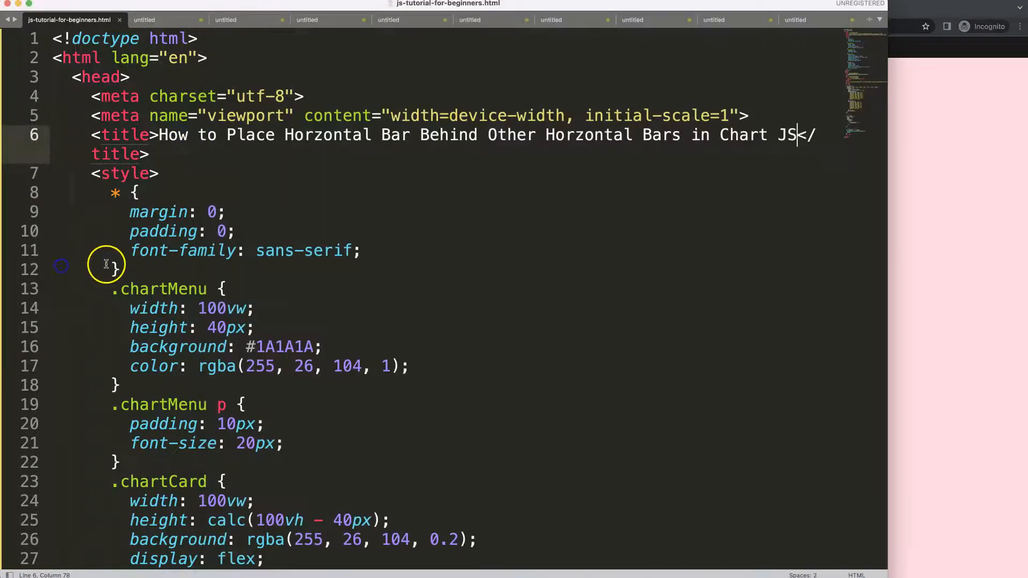
# Step: Set the .chartBox width to 80% in the pasted starter code
pyautogui.scroll(-3)
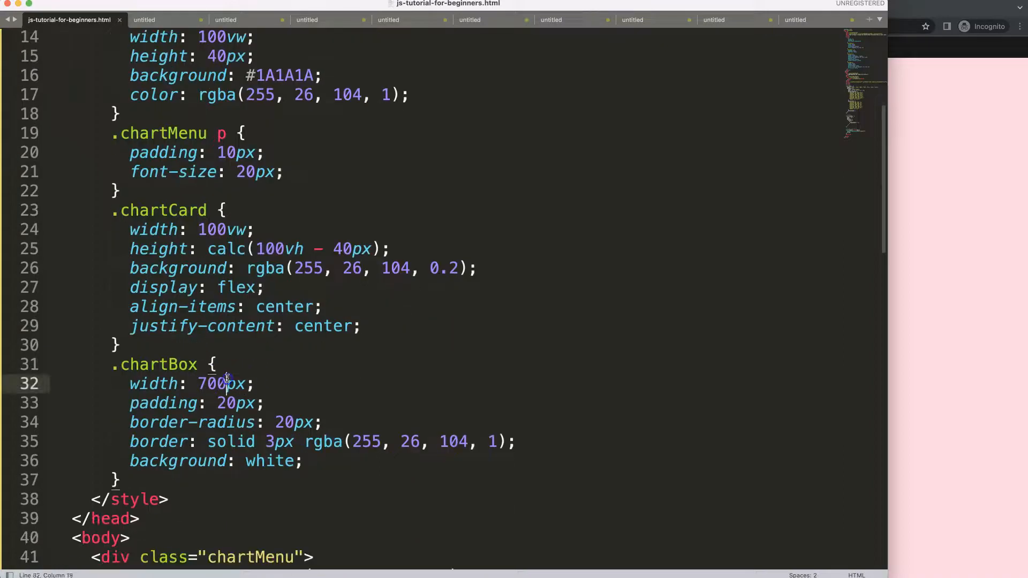
pyautogui.write('80%')
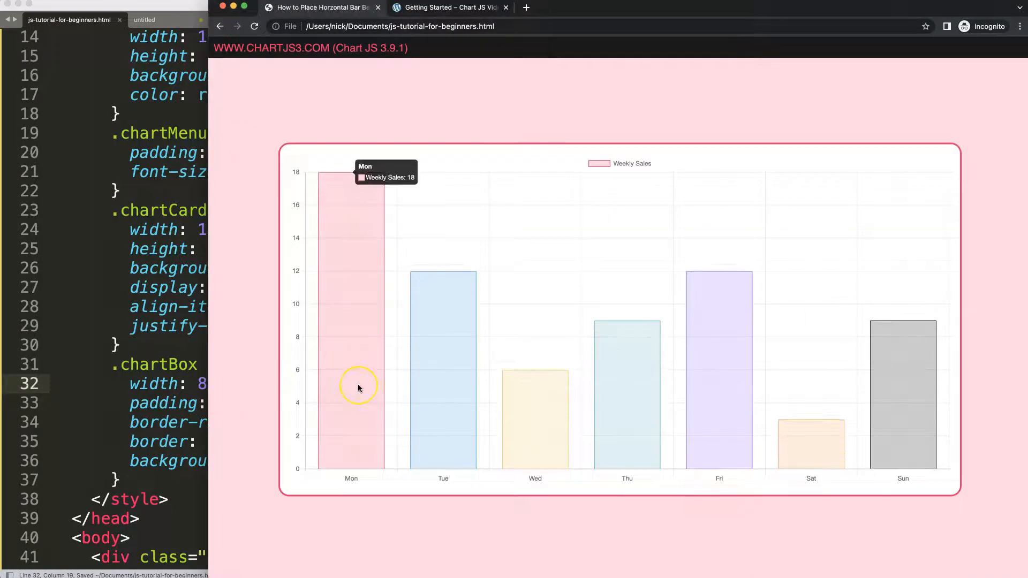
pyautogui.moveTo(380, 515)
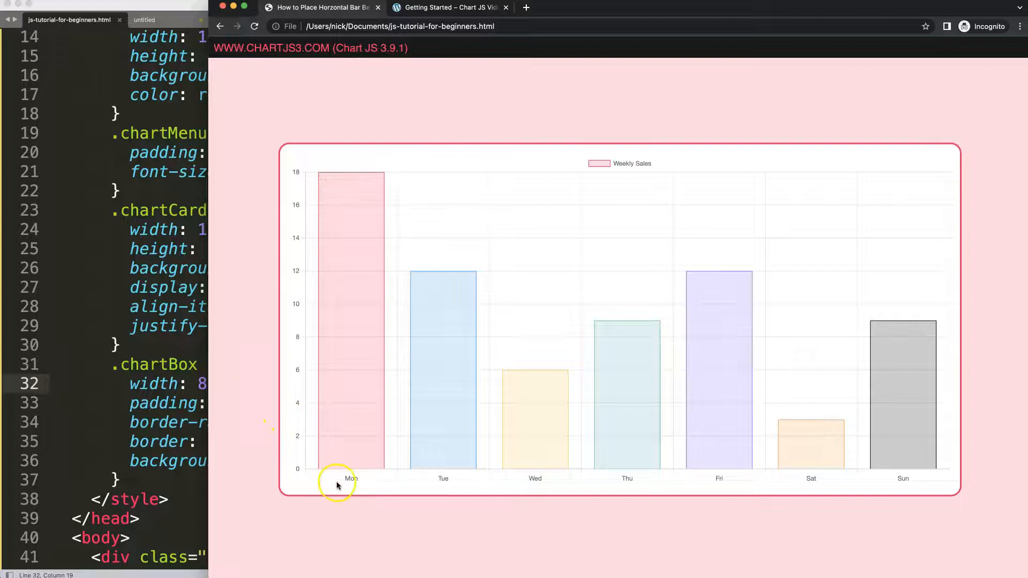
pyautogui.moveTo(243, 334)
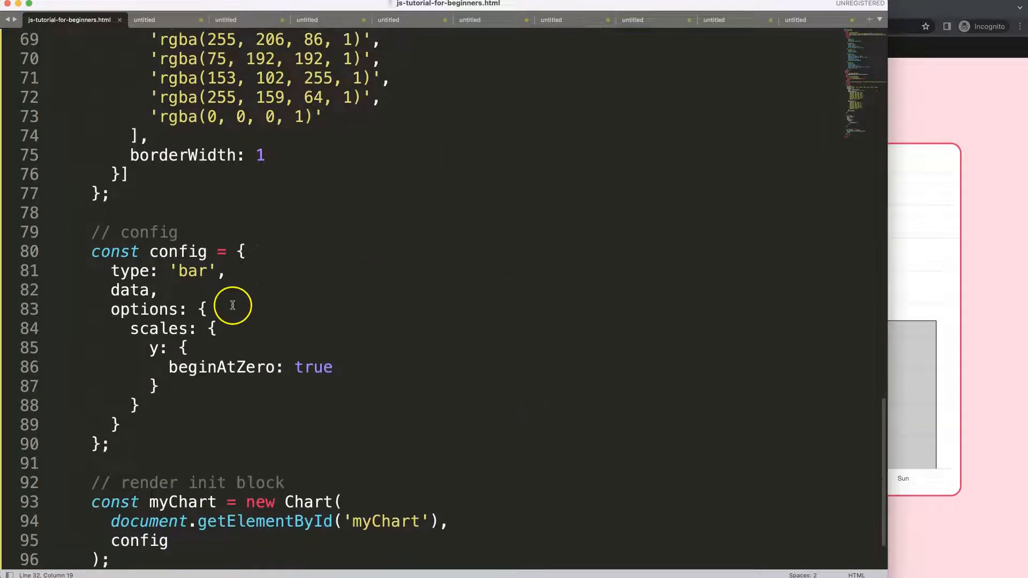
# Step: Add indexAxis: 'y' to the chart options and save so bars draw horizontally
pyautogui.click(210, 308)
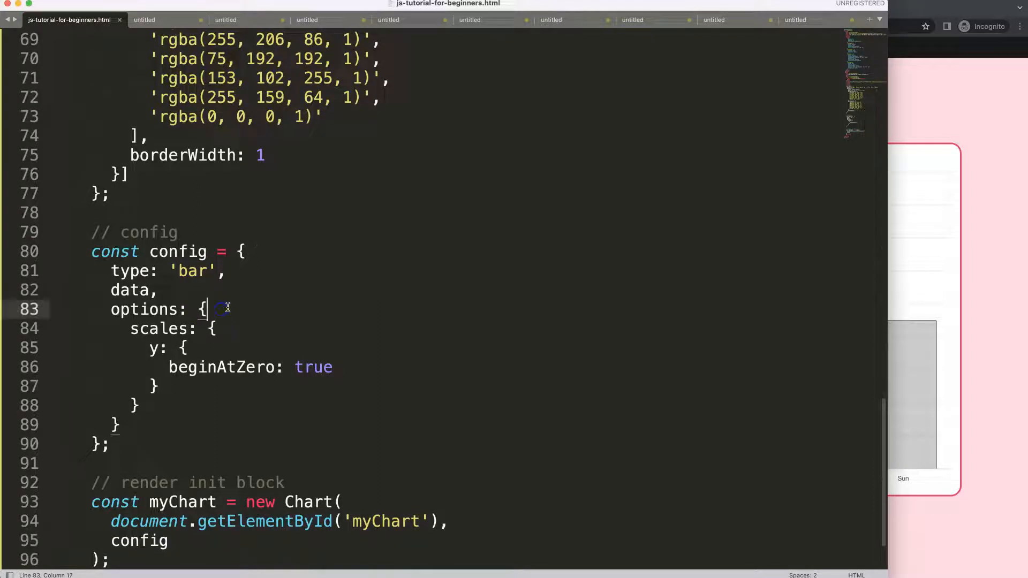
pyautogui.write('id')
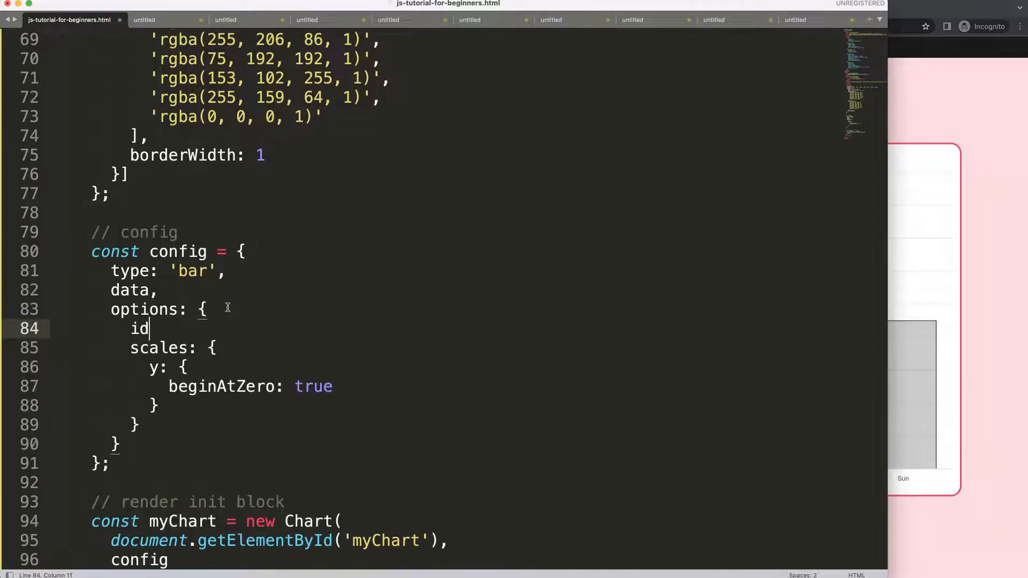
pyautogui.write('ndexAx')
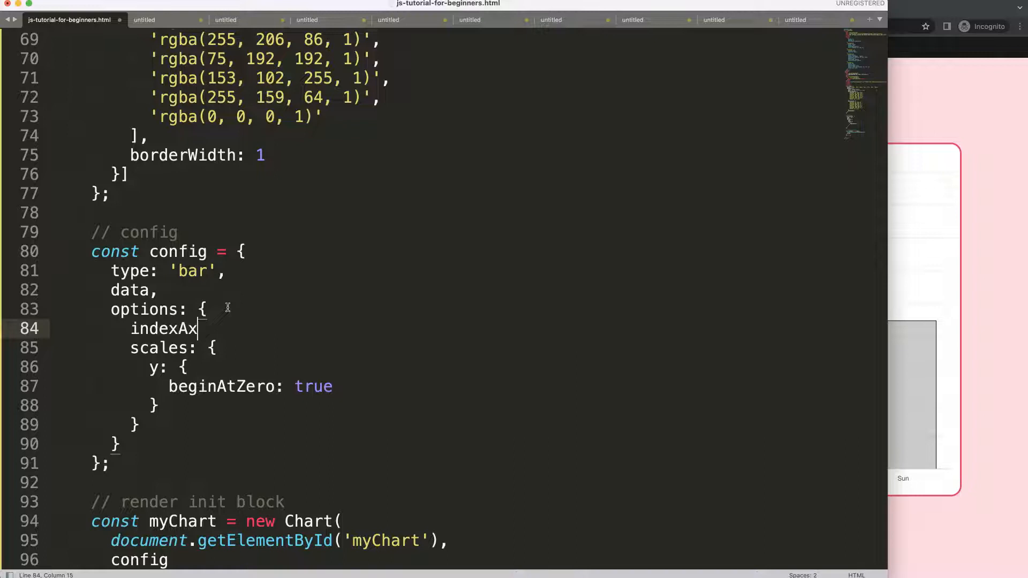
pyautogui.write('is:')
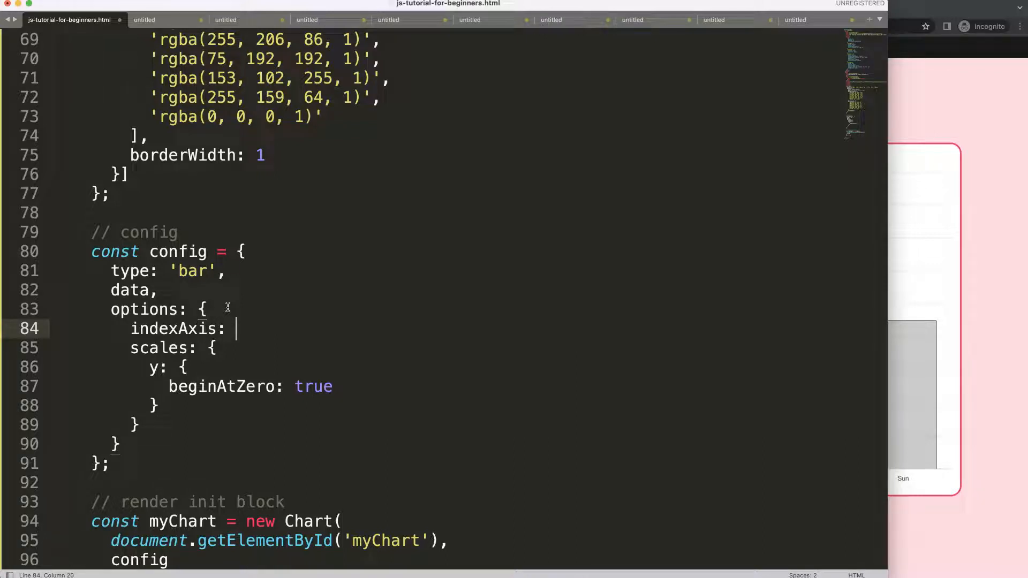
pyautogui.write("'y',")
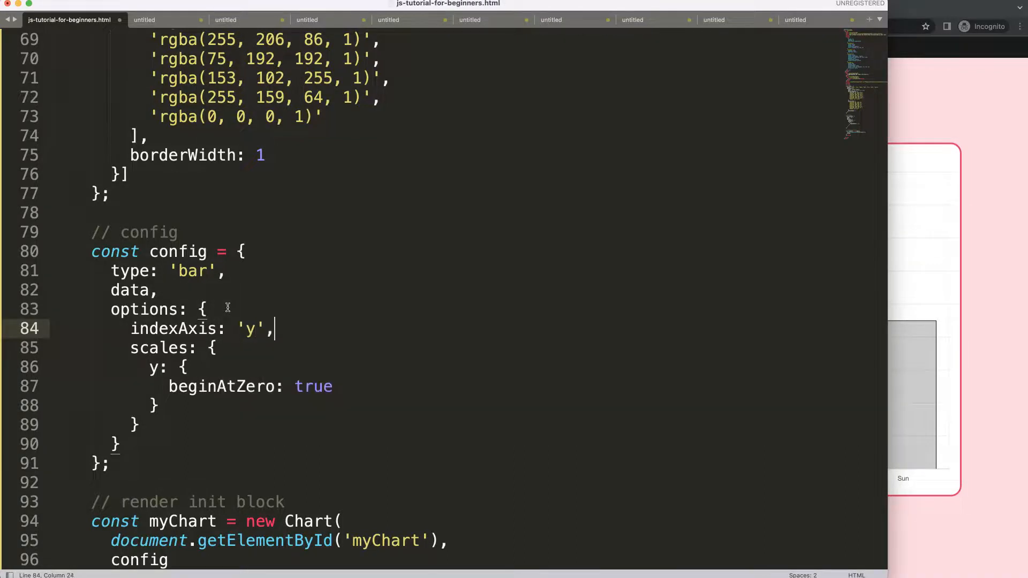
pyautogui.press('cmd+s')
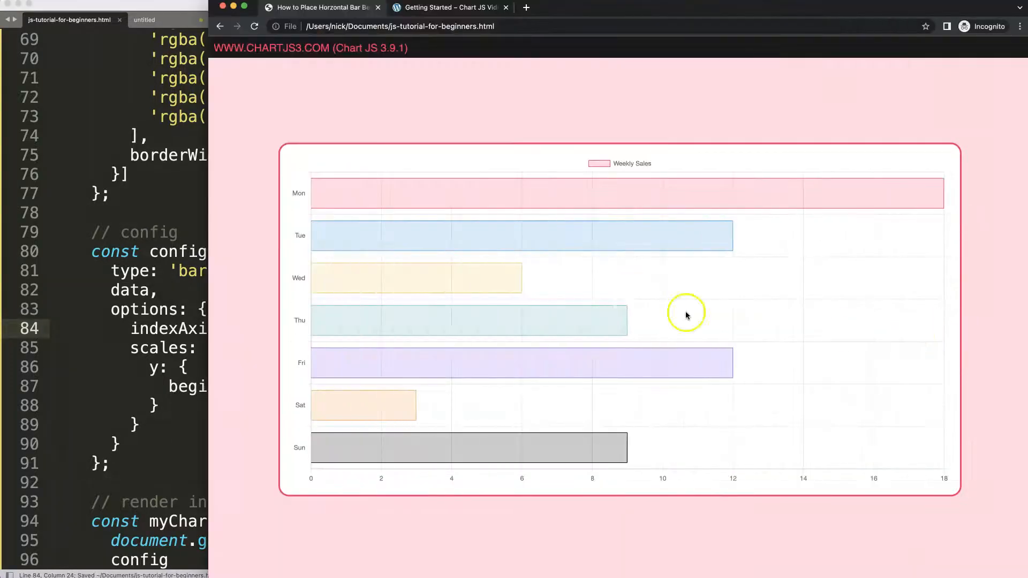
pyautogui.moveTo(408, 216)
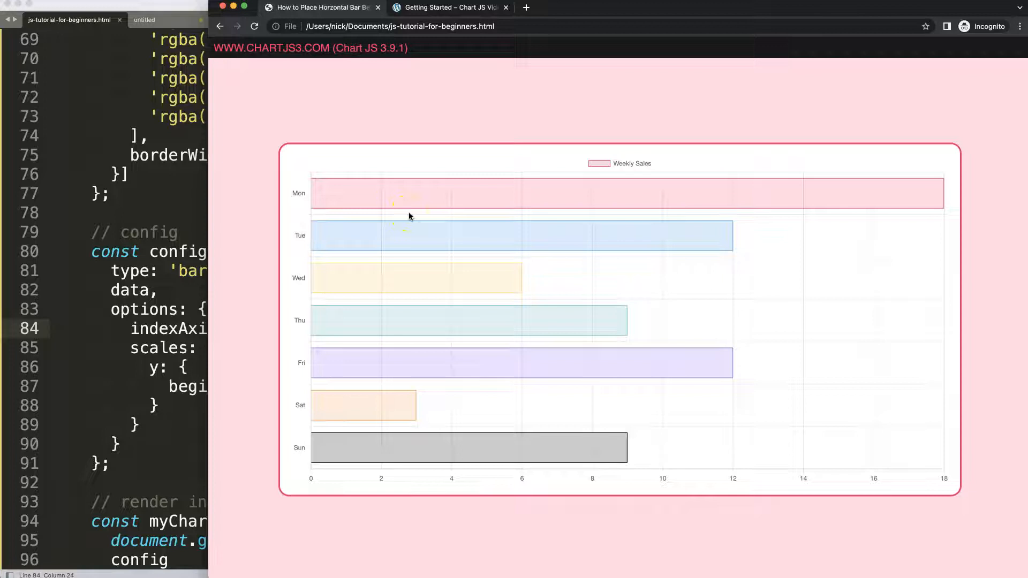
pyautogui.moveTo(364, 200)
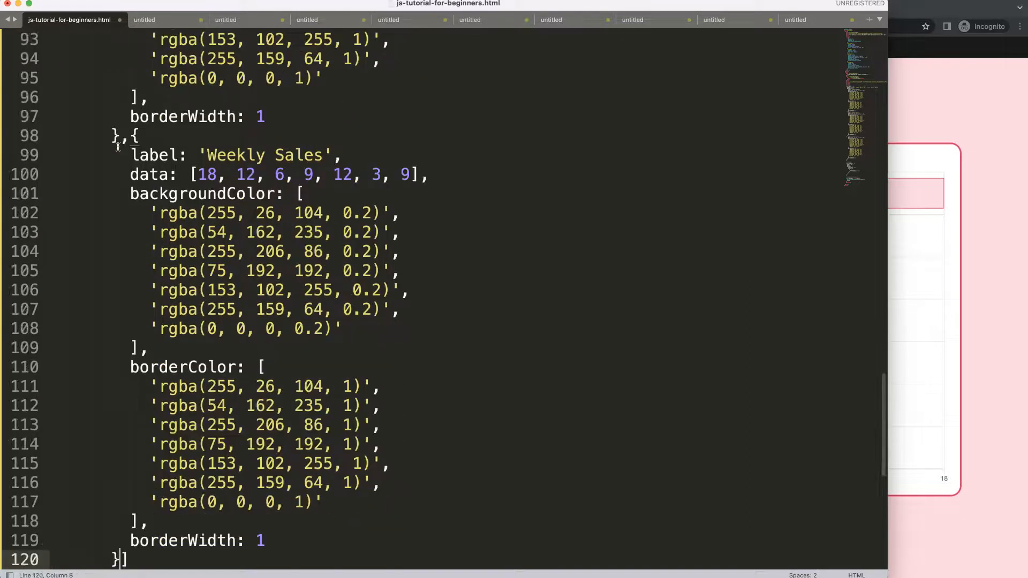
# Step: Delete the surplus backgroundColor entries so each dataset keeps a single colour
pyautogui.scroll(-3)
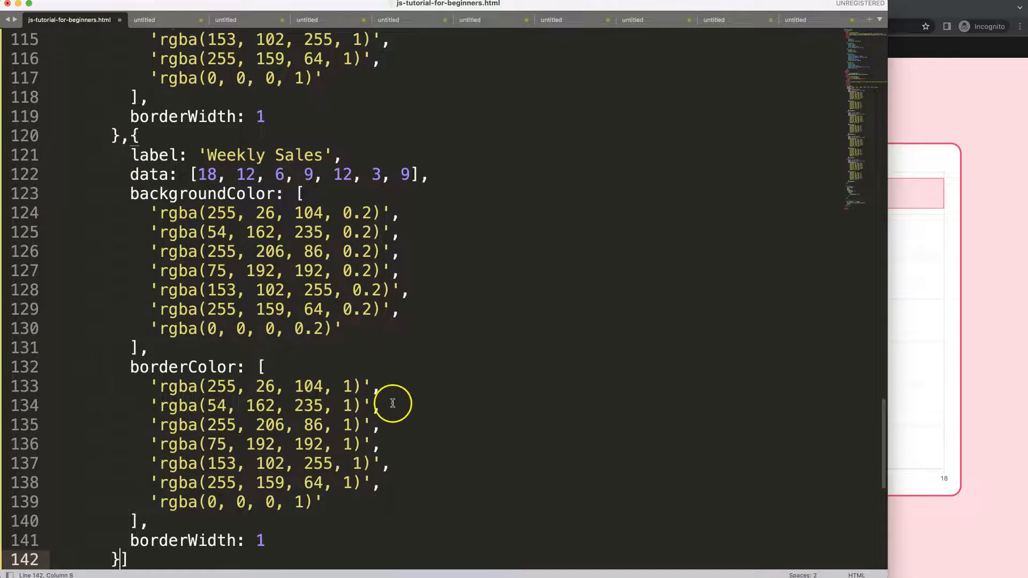
pyautogui.moveTo(391, 402); pyautogui.dragTo(195, 393)
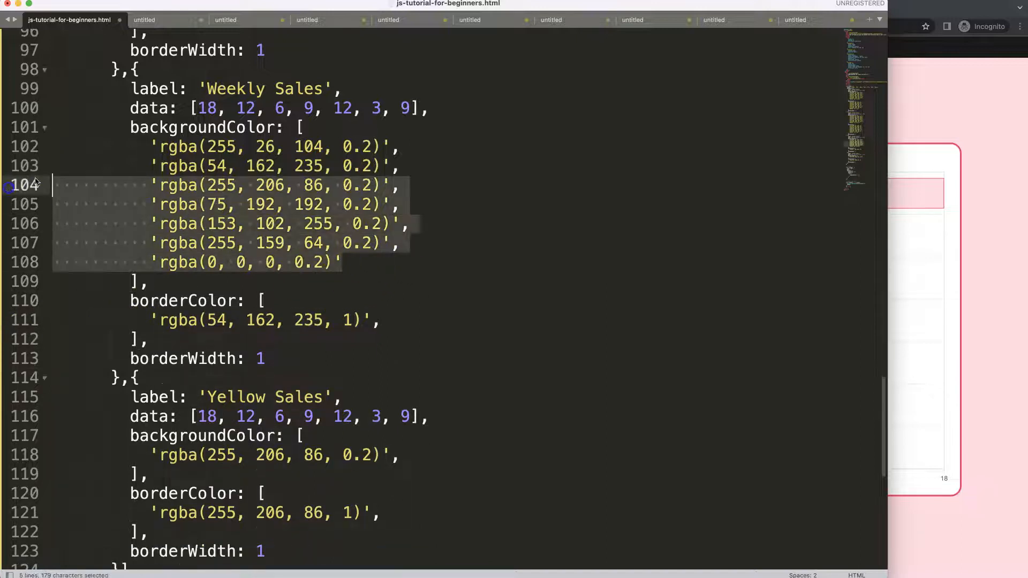
pyautogui.press('Delete')
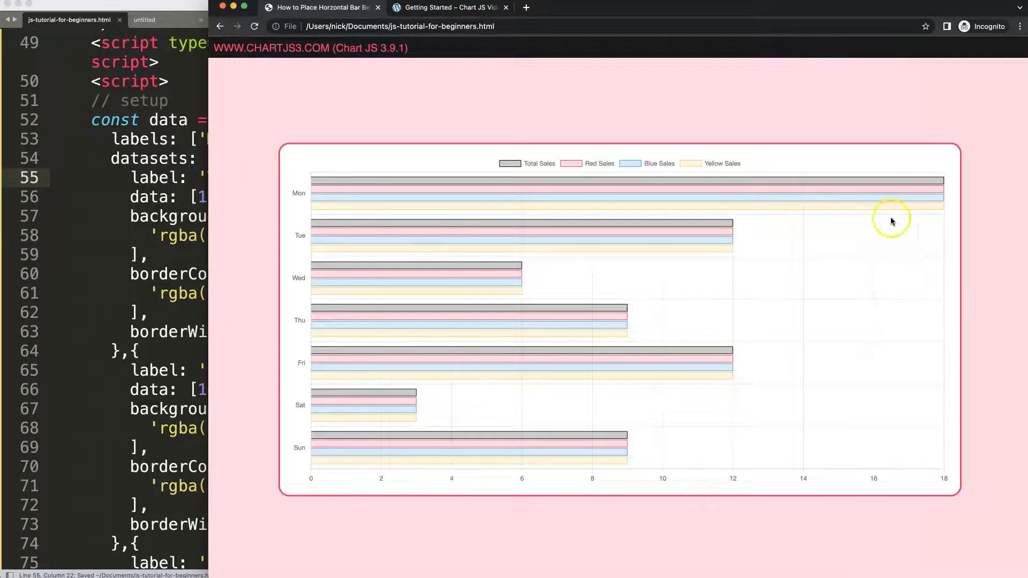
pyautogui.moveTo(762, 182)
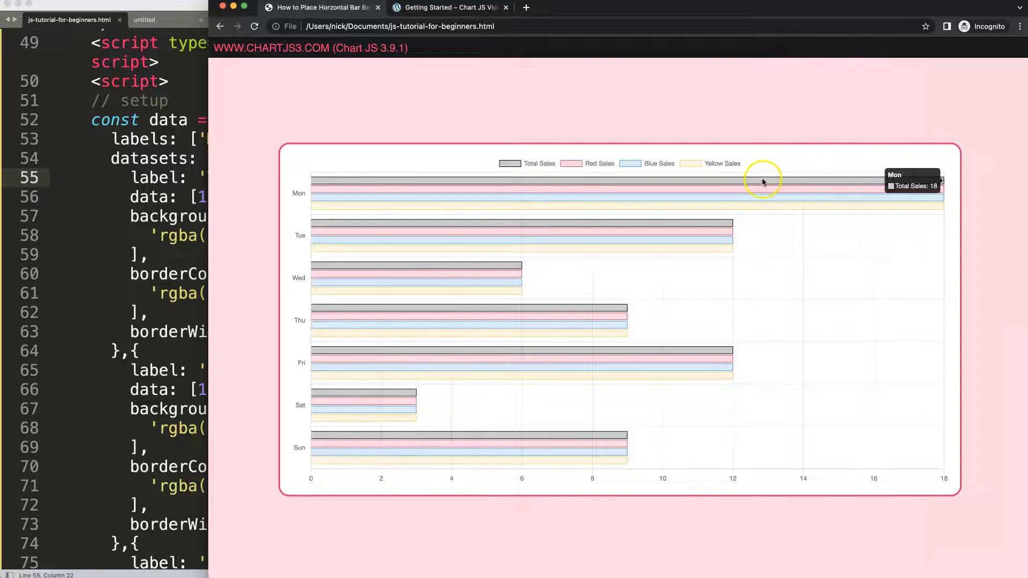
pyautogui.moveTo(814, 216)
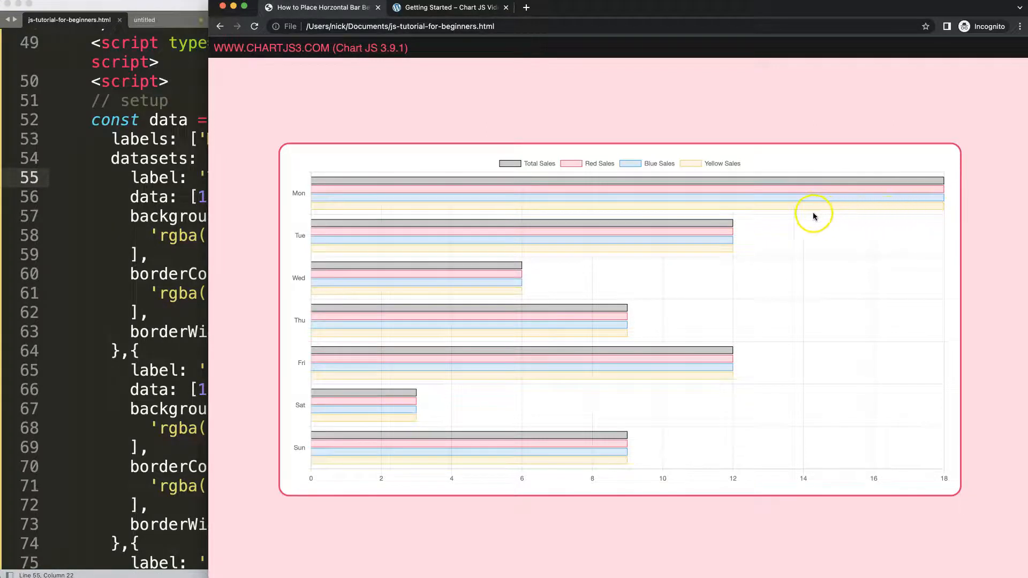
pyautogui.moveTo(717, 200)
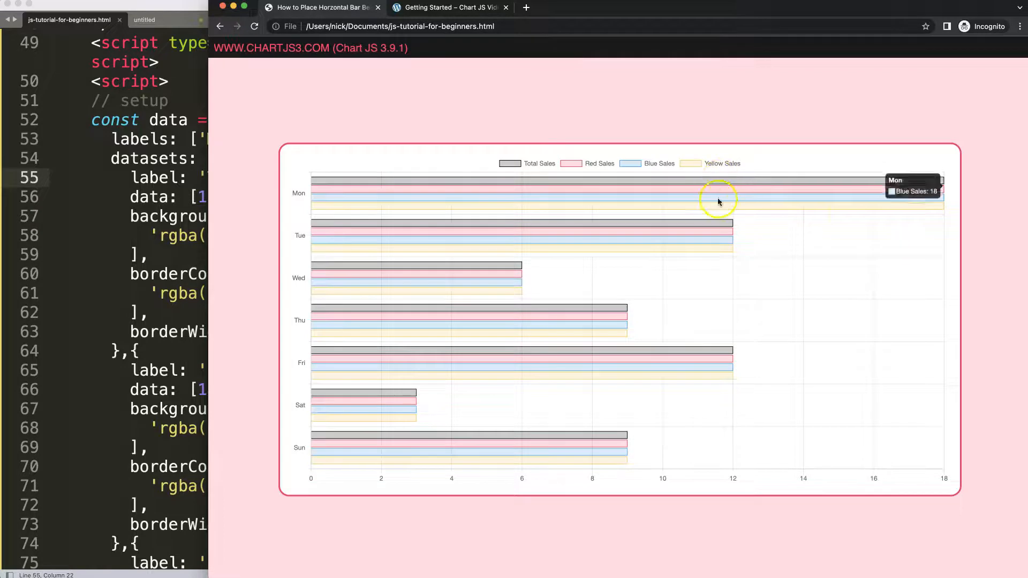
pyautogui.moveTo(673, 180)
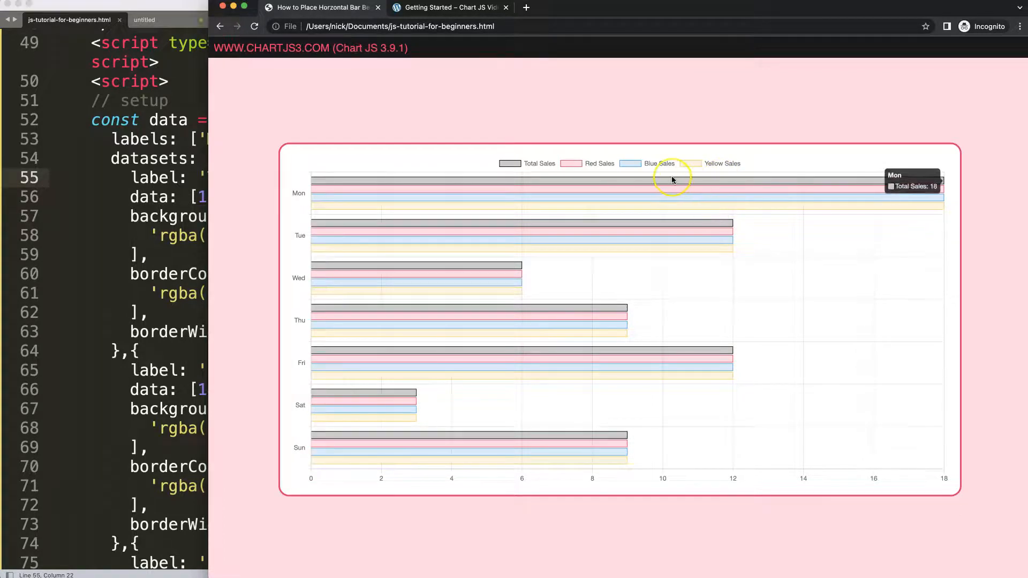
pyautogui.moveTo(632, 190)
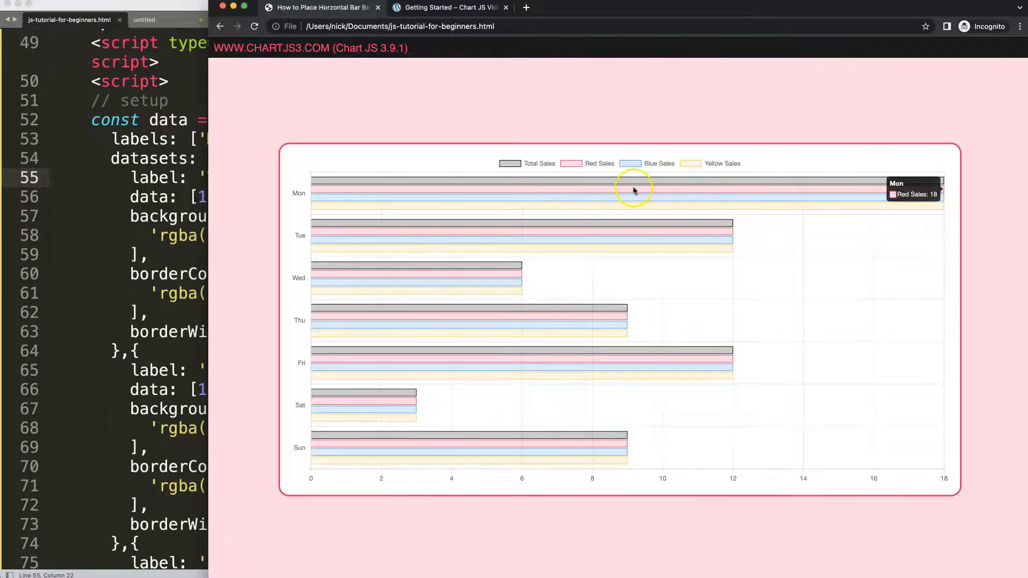
pyautogui.moveTo(547, 197)
pyautogui.write(',')
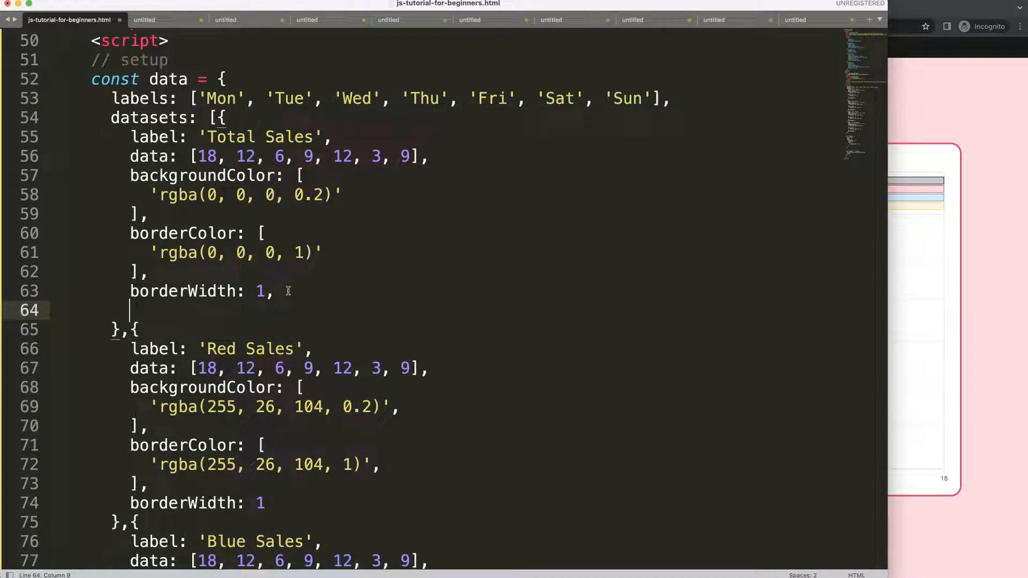
# Step: Add grouped: 'false', to the Total Sales dataset followed by a new line
pyautogui.write('grou')
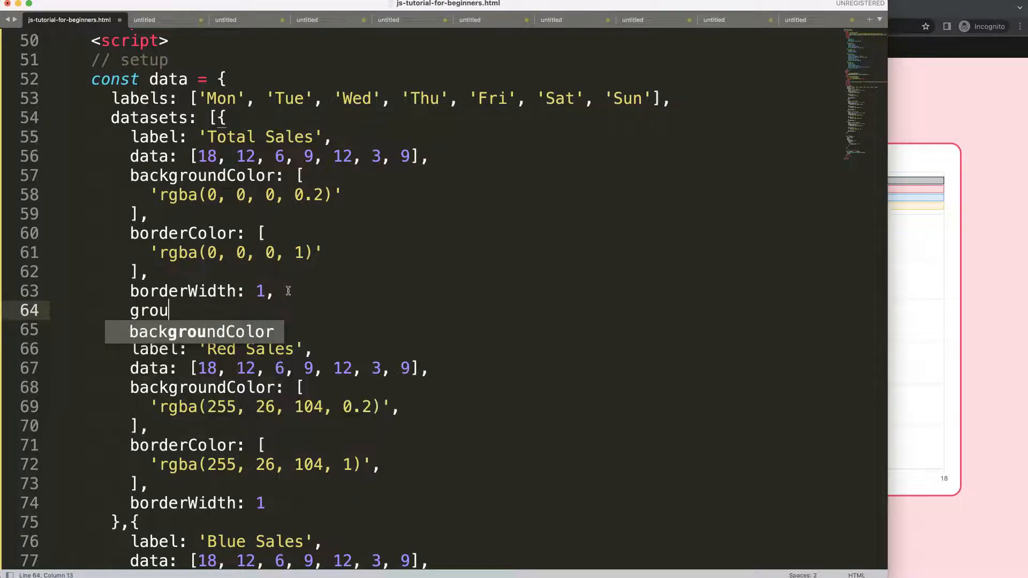
pyautogui.write('ped:')
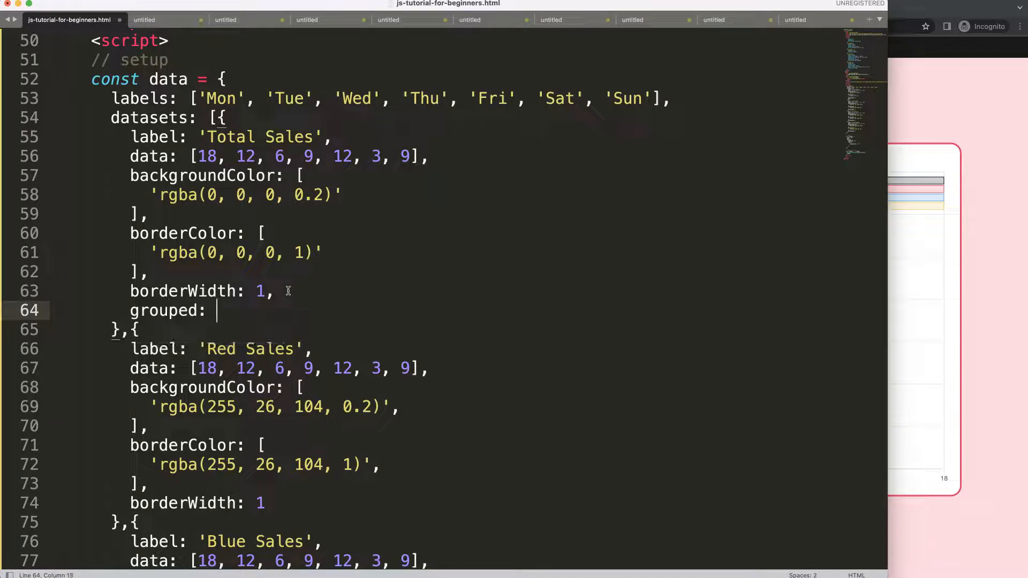
pyautogui.write("'false'")
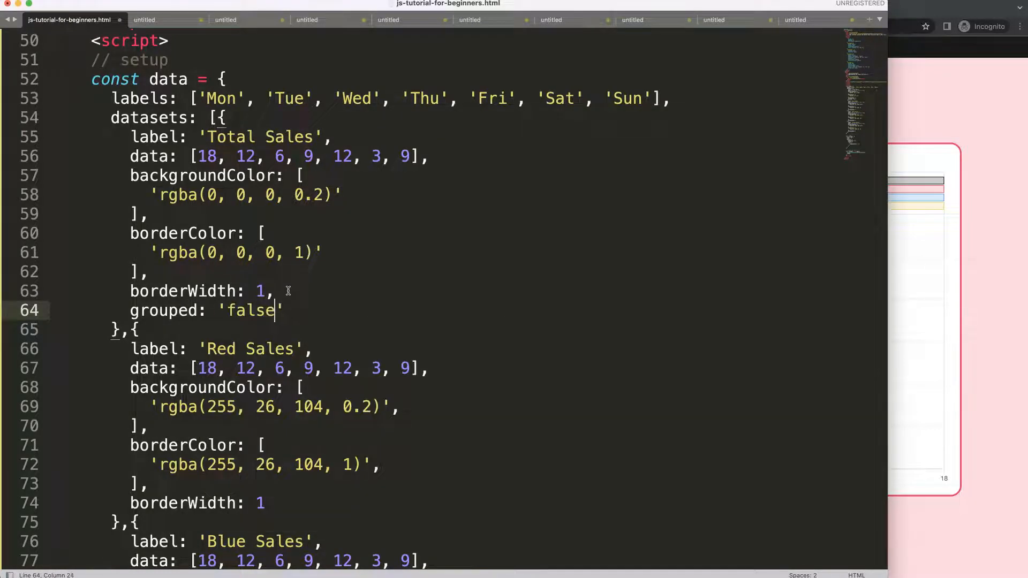
pyautogui.write(',')
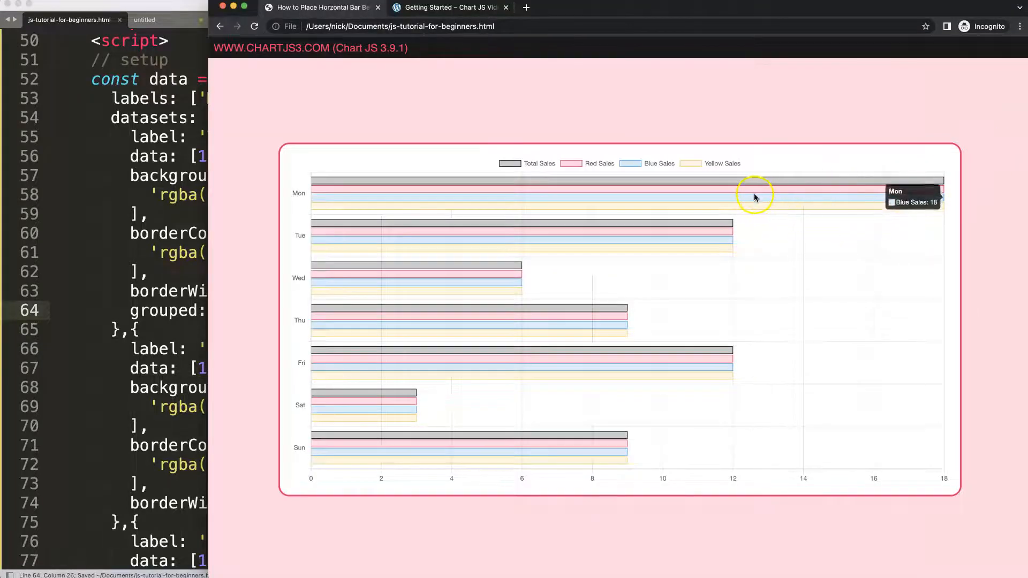
pyautogui.moveTo(557, 195)
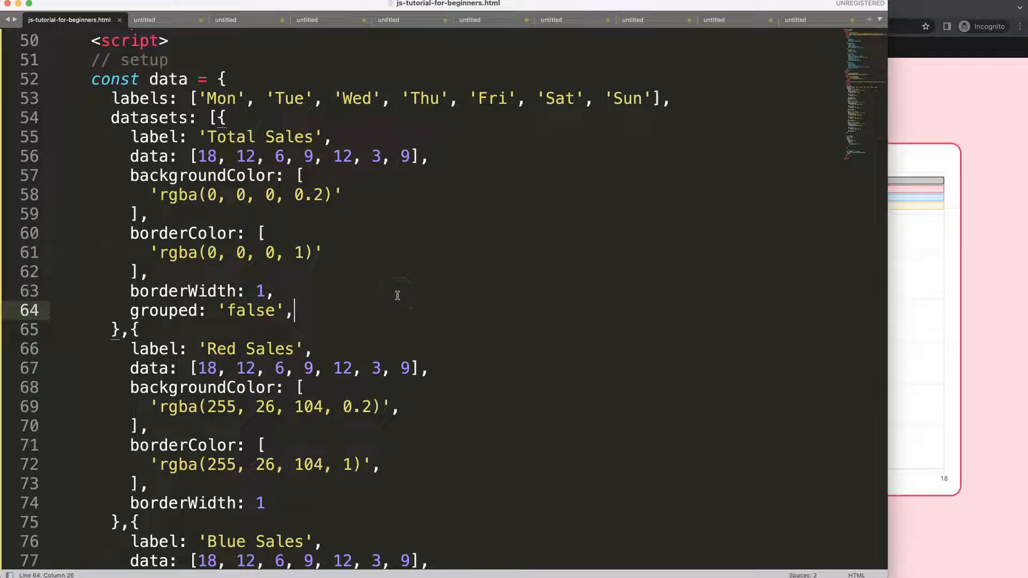
pyautogui.press('enter')
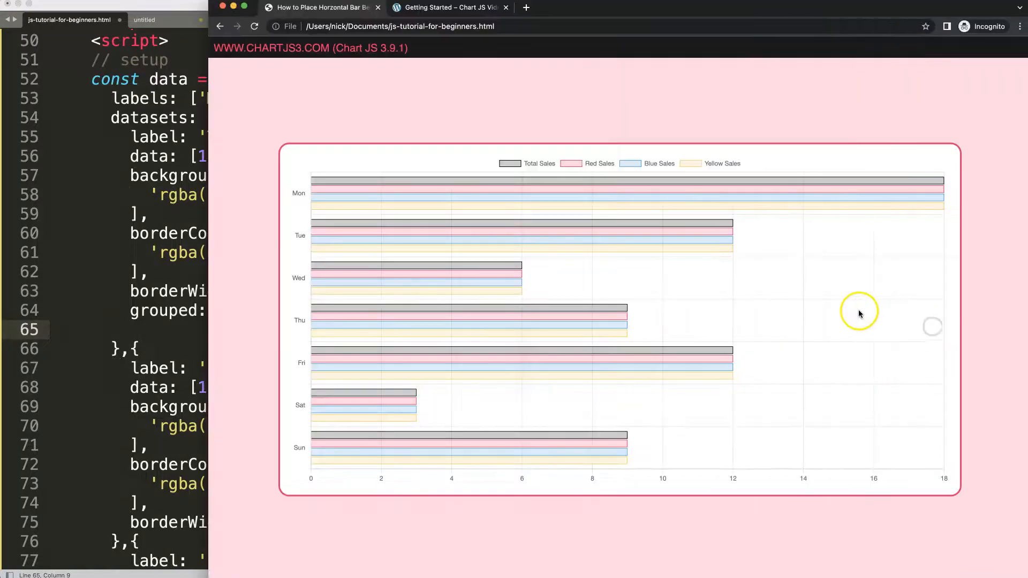
pyautogui.moveTo(834, 314)
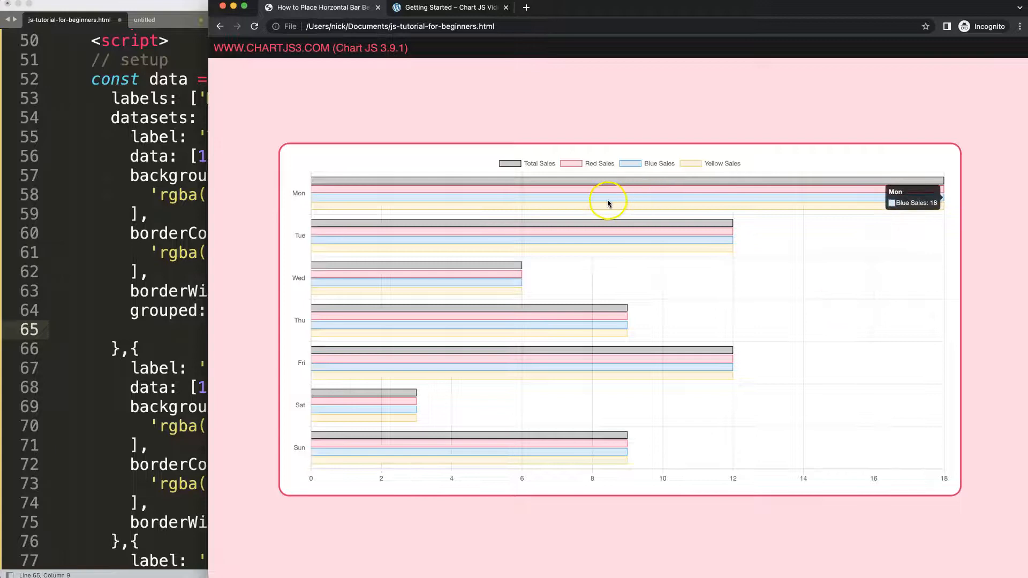
pyautogui.moveTo(421, 200)
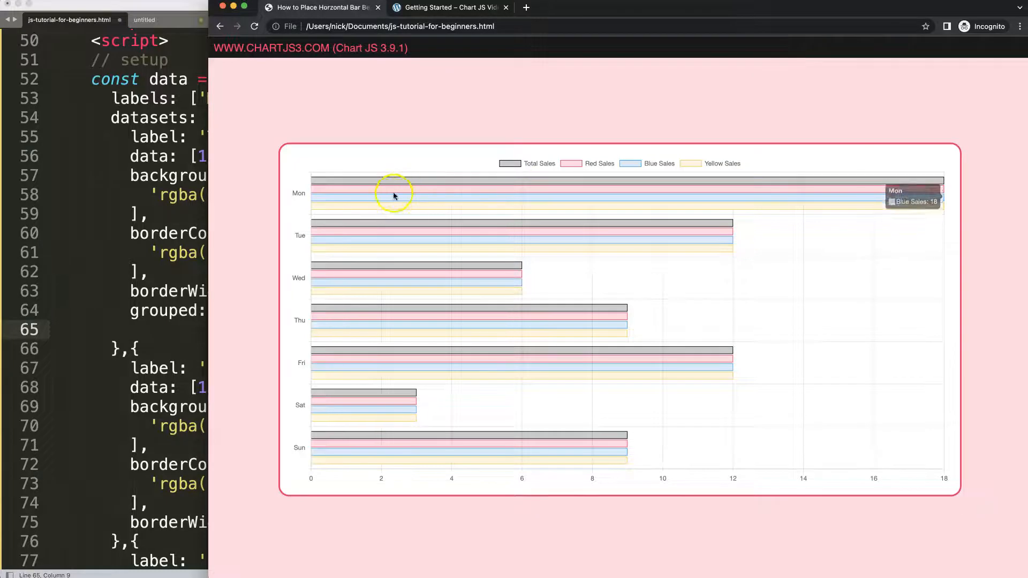
pyautogui.moveTo(393, 185)
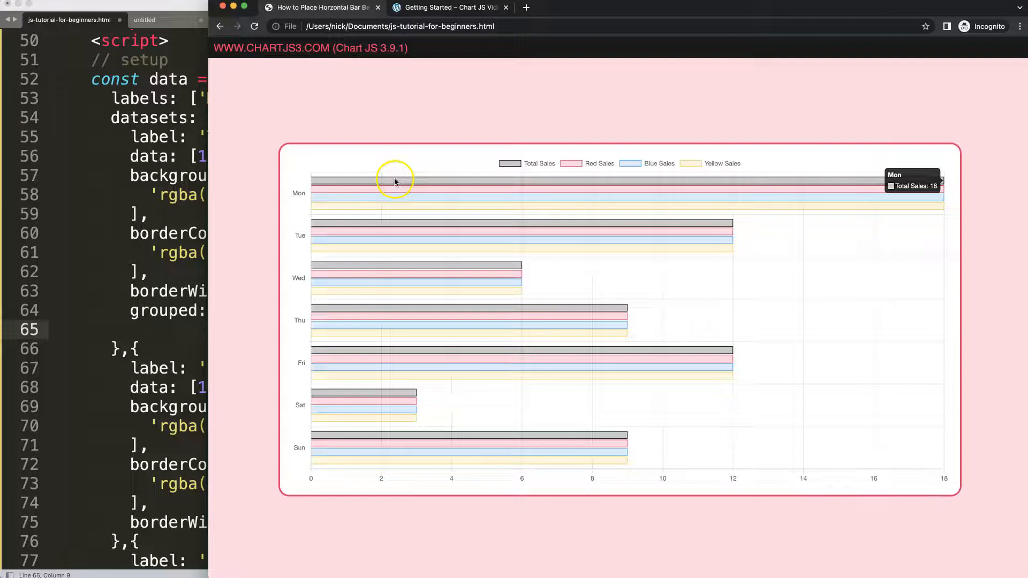
pyautogui.moveTo(381, 208)
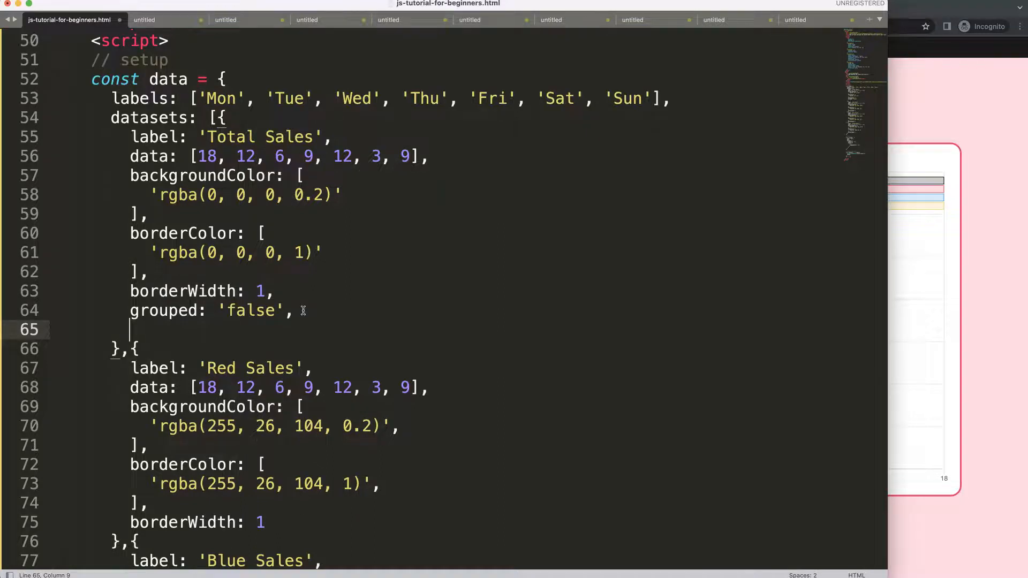
# Step: Add order: 1 to the Total Sales dataset after the grouped setting
pyautogui.write('order: 1')
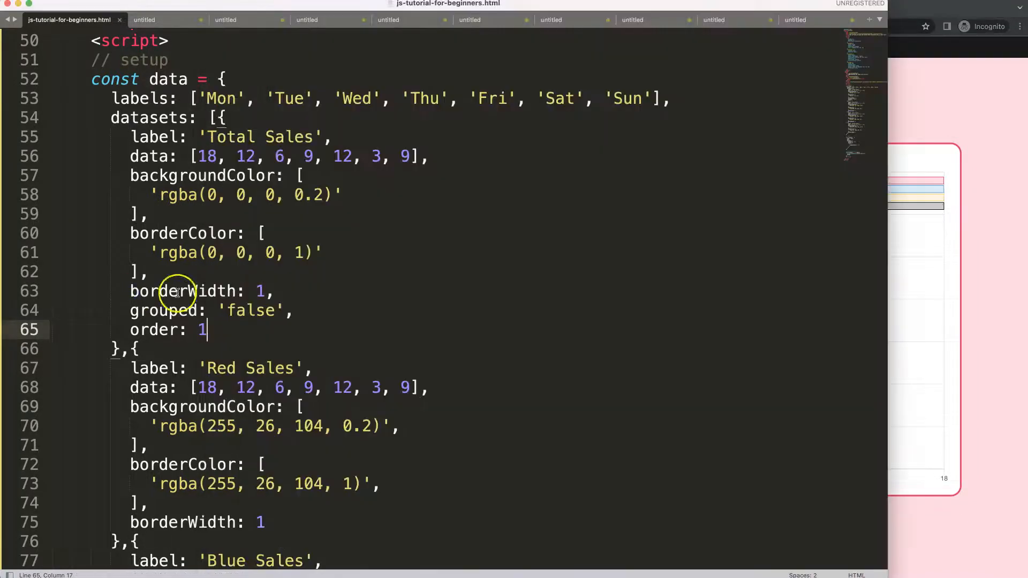
pyautogui.moveTo(249, 318)
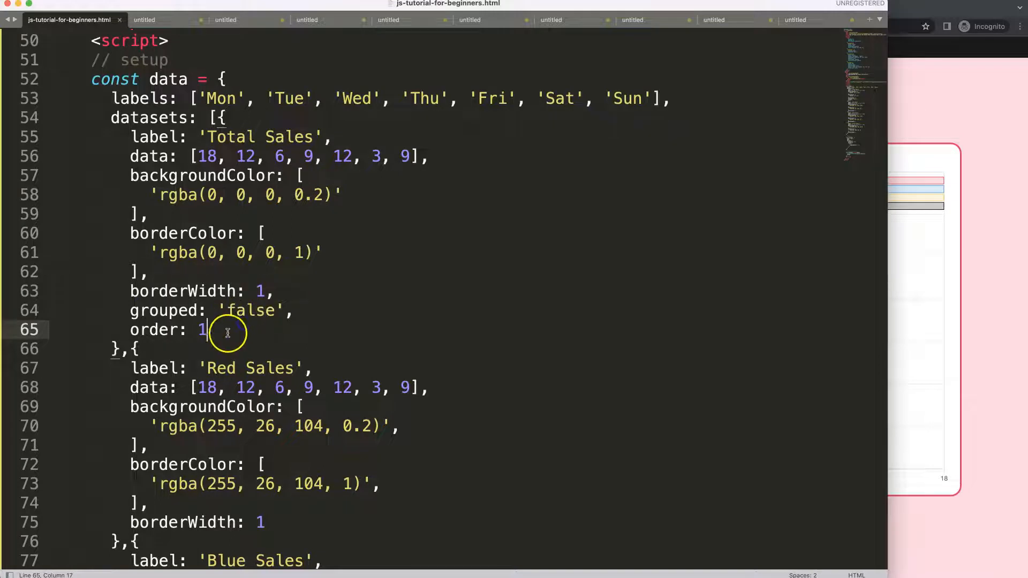
pyautogui.moveTo(206, 329); pyautogui.dragTo(130, 310)
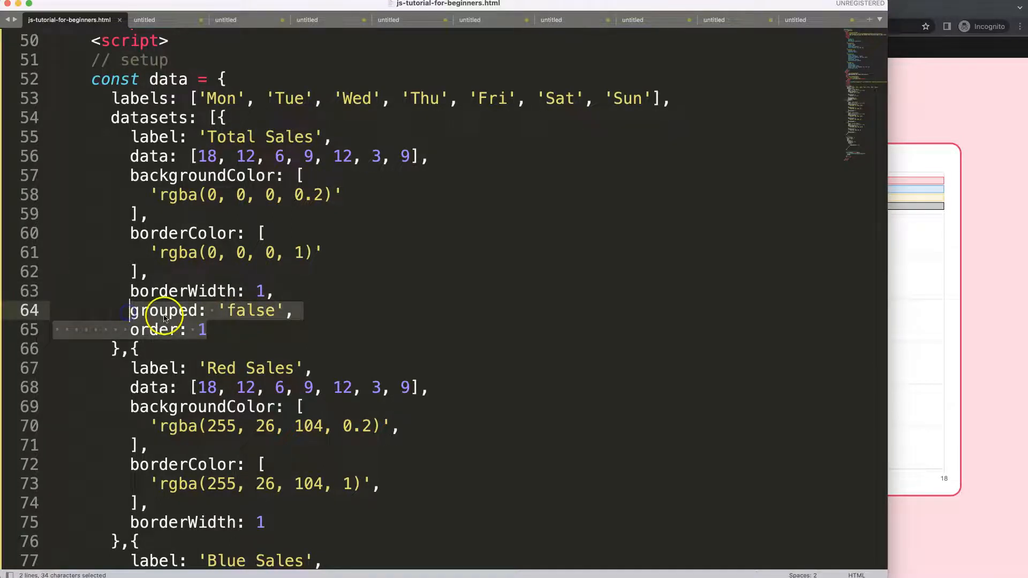
pyautogui.scroll(-3)
pyautogui.write(',')
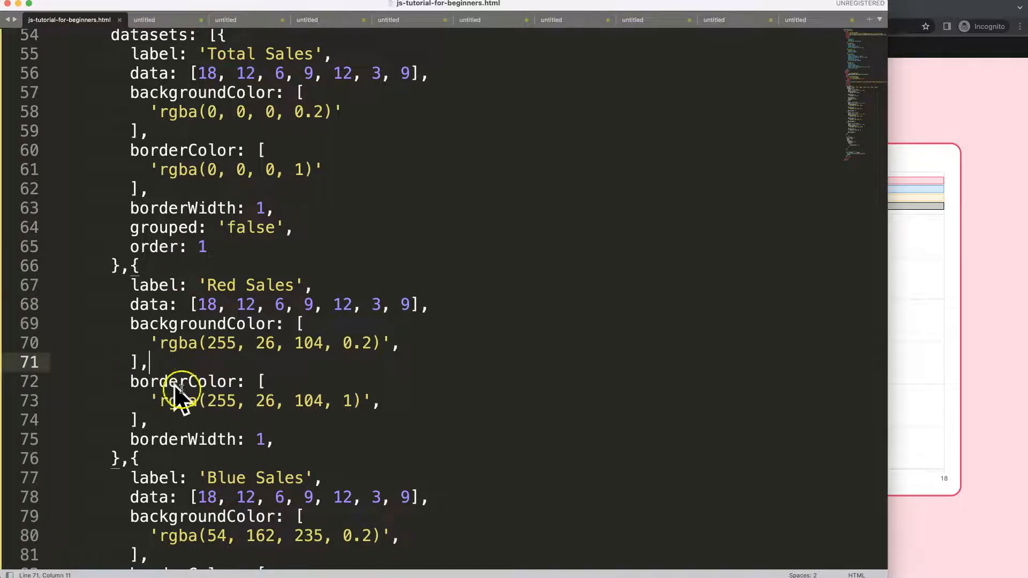
pyautogui.moveTo(302, 270)
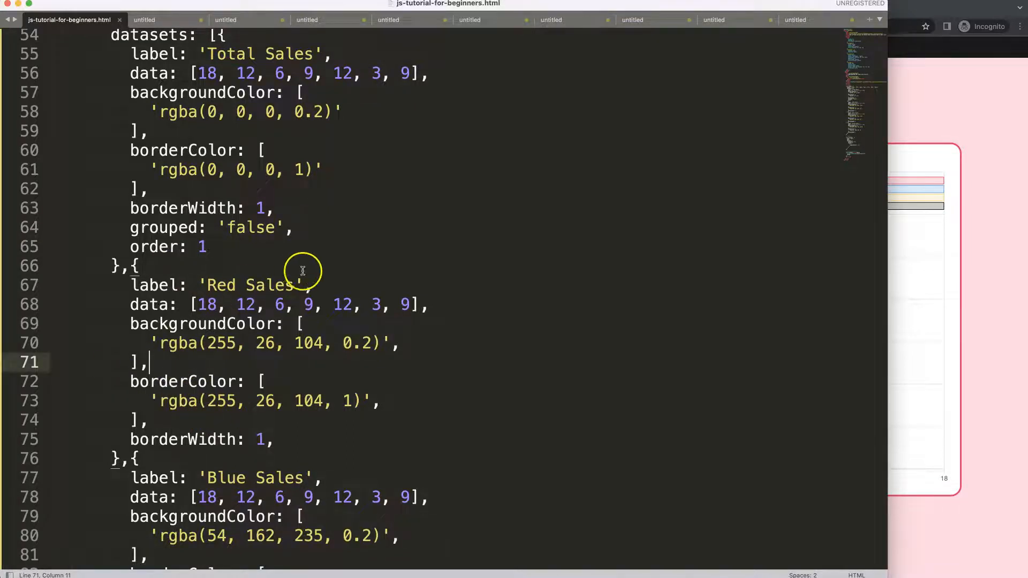
pyautogui.moveTo(227, 227)
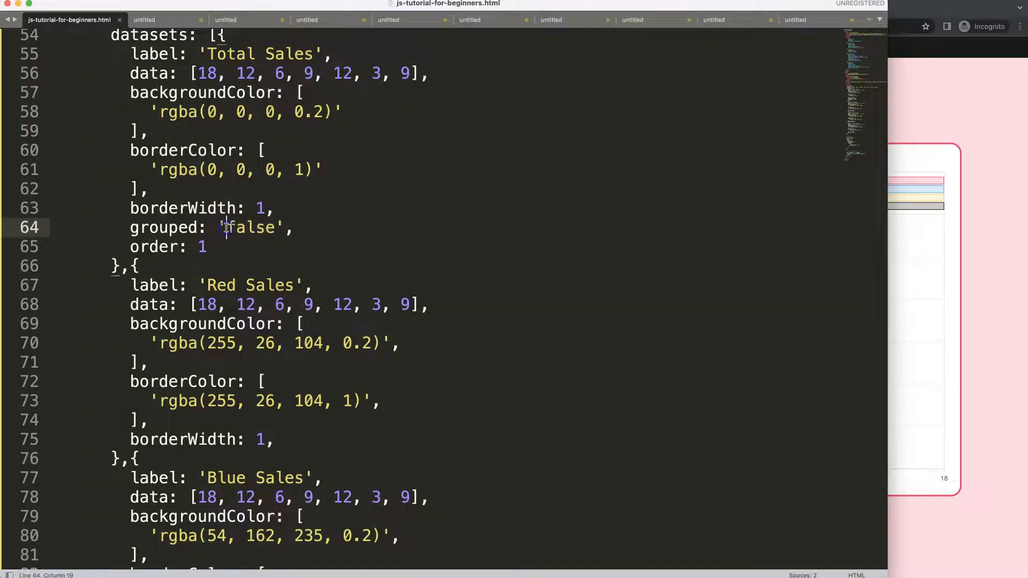
# Step: Add the missing comma after Red Sales borderWidth and select its 0.2 opacity value
pyautogui.click(249, 227)
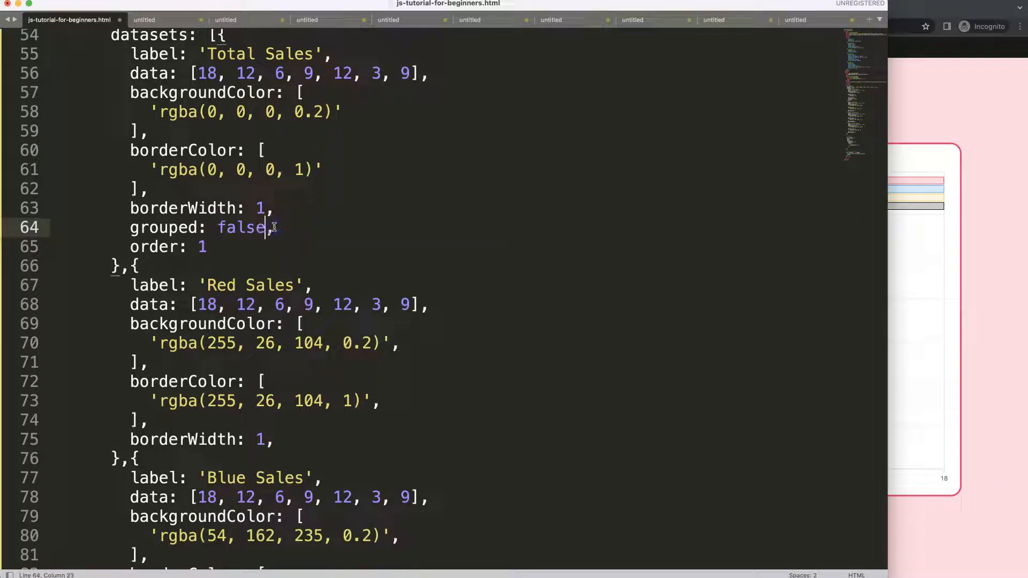
pyautogui.write(',')
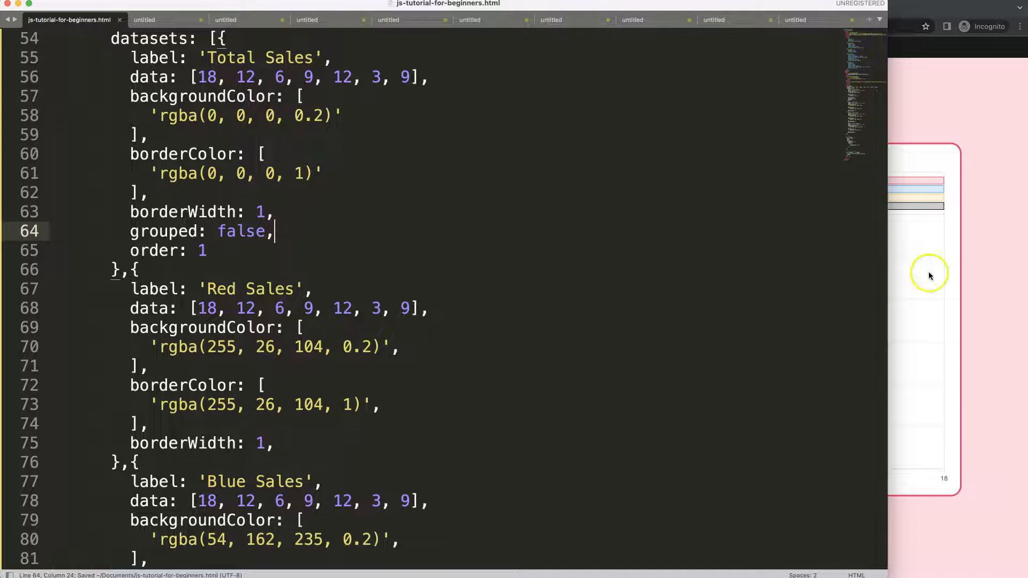
pyautogui.doubleClick(243, 231)
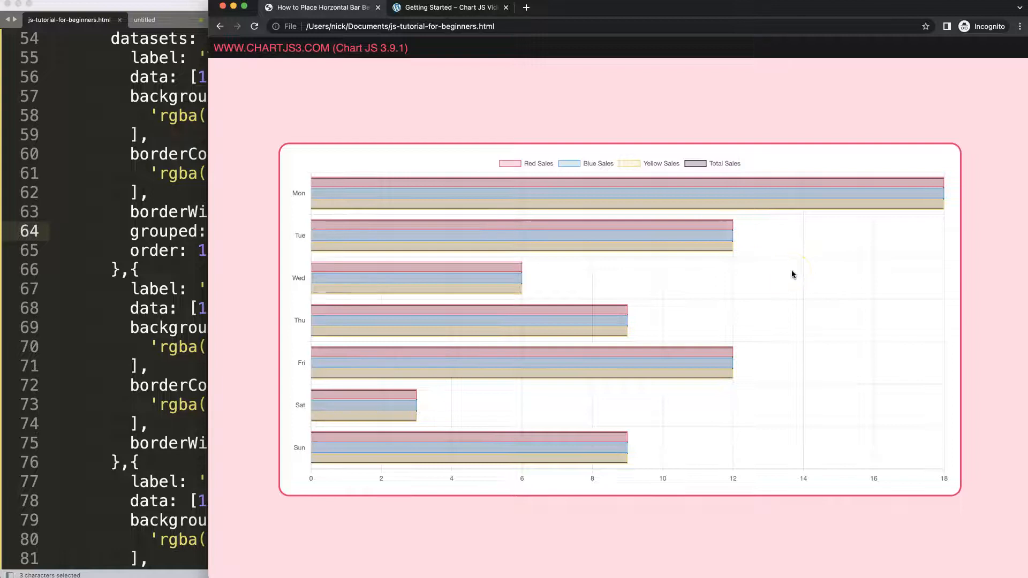
pyautogui.moveTo(325, 190)
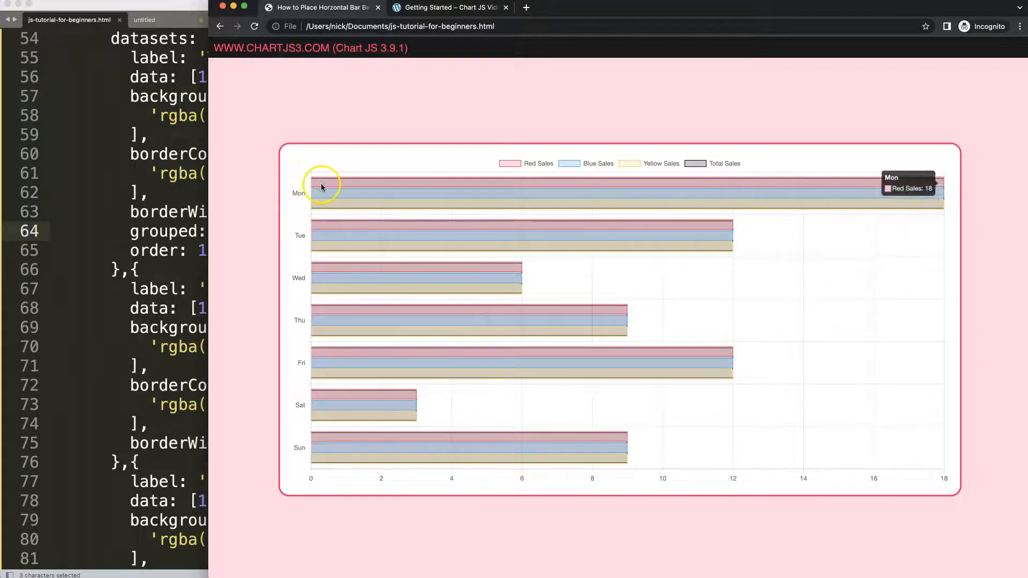
pyautogui.moveTo(863, 278)
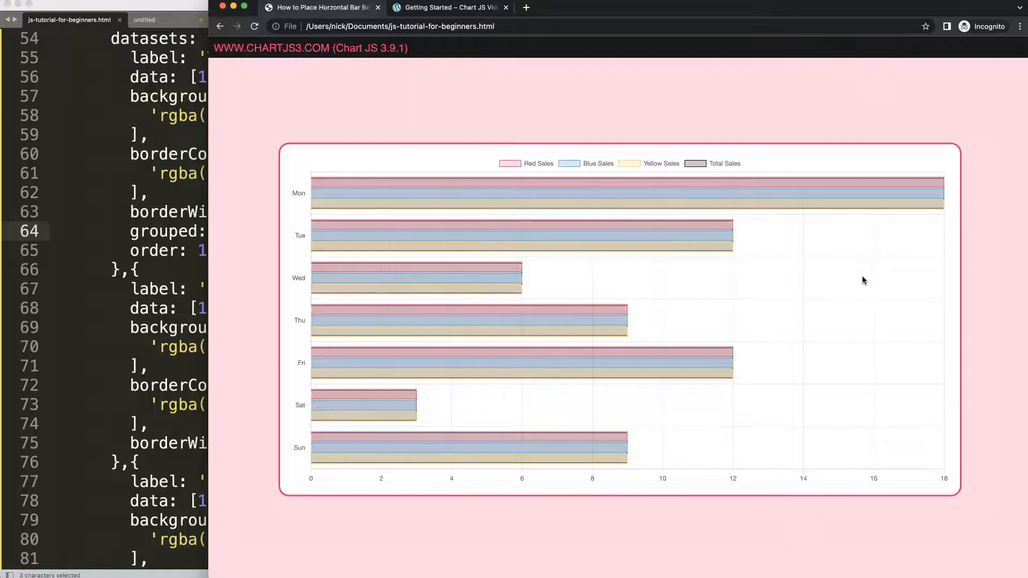
pyautogui.moveTo(935, 185)
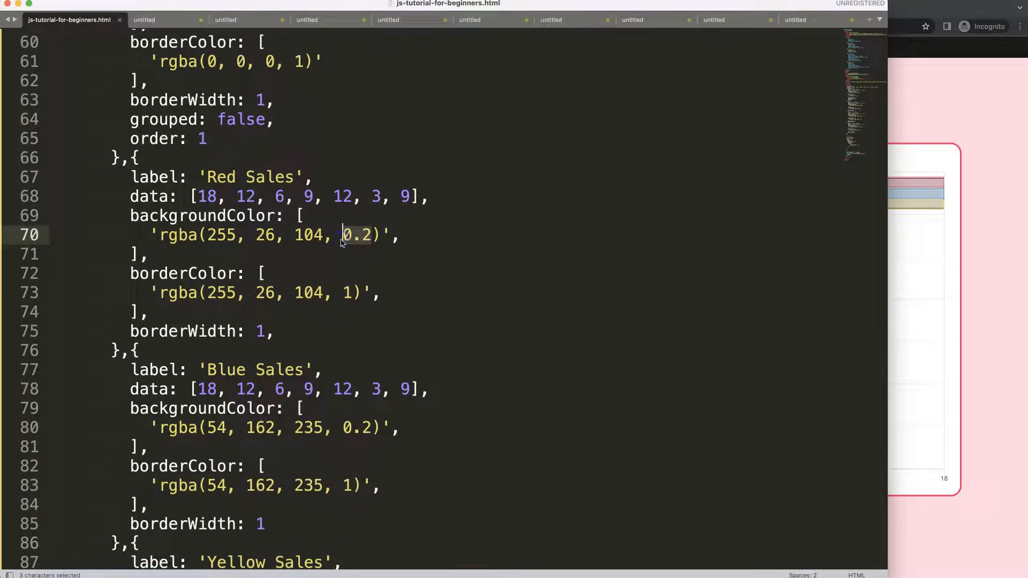
# Step: Change the coloured datasets' rgba alpha from 0.2 to 1 for solid bars
pyautogui.write('1')
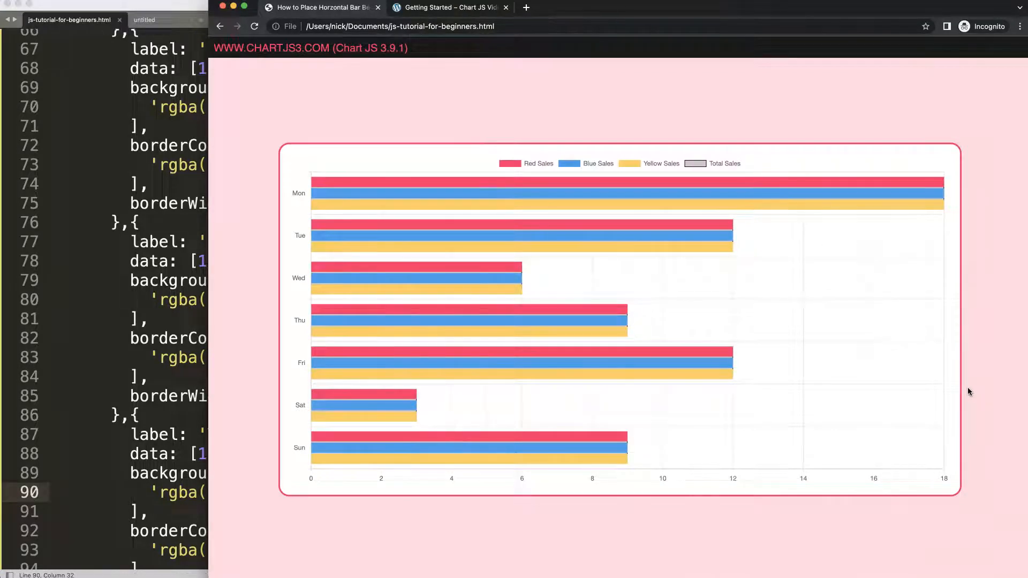
pyautogui.moveTo(810, 195)
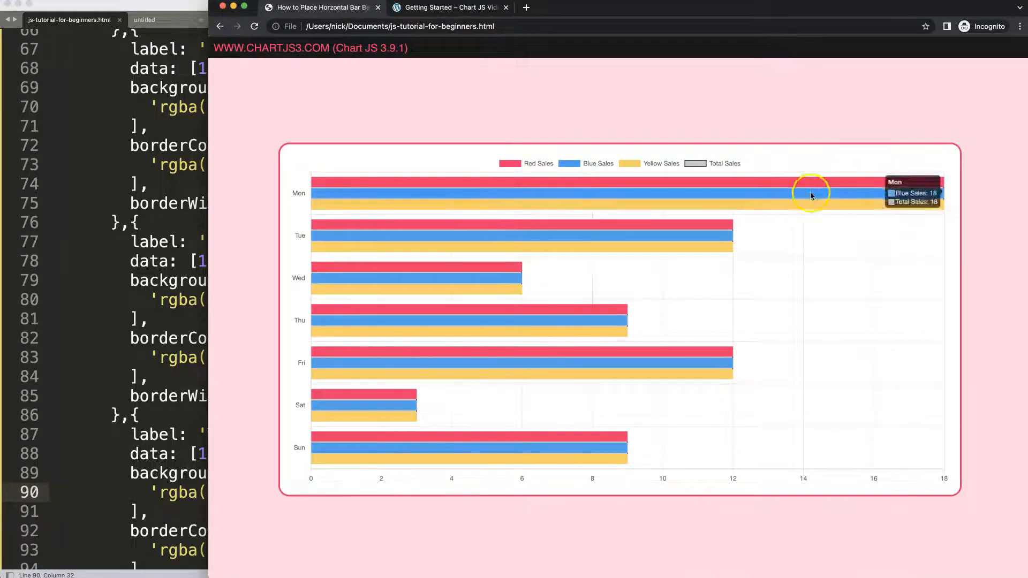
pyautogui.moveTo(856, 220)
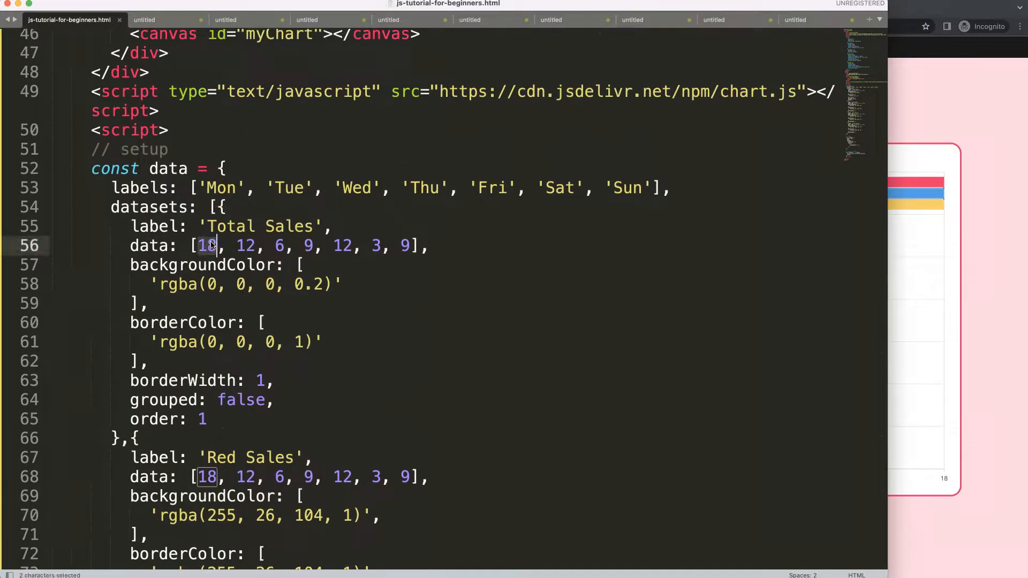
# Step: Edit the Total Sales data array to 24, 24, 27, 30, 33, 36, 39
pyautogui.write('20')
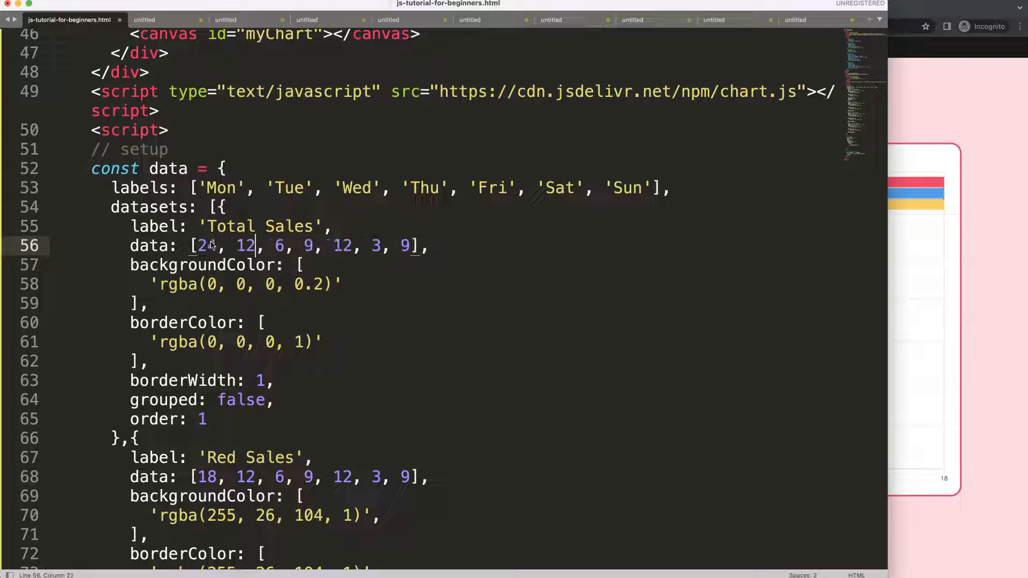
pyautogui.write('24')
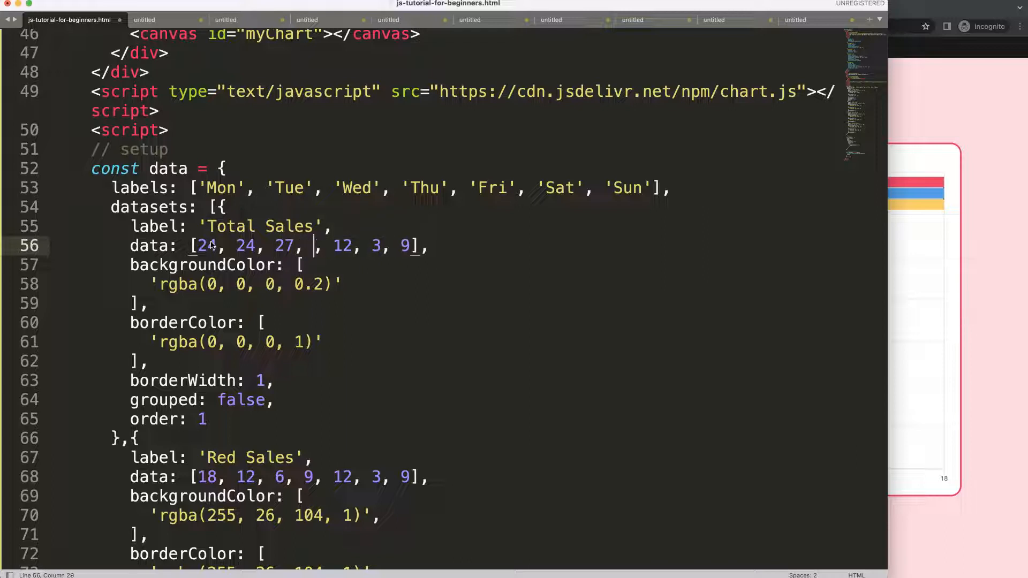
pyautogui.write('30, 33, 36')
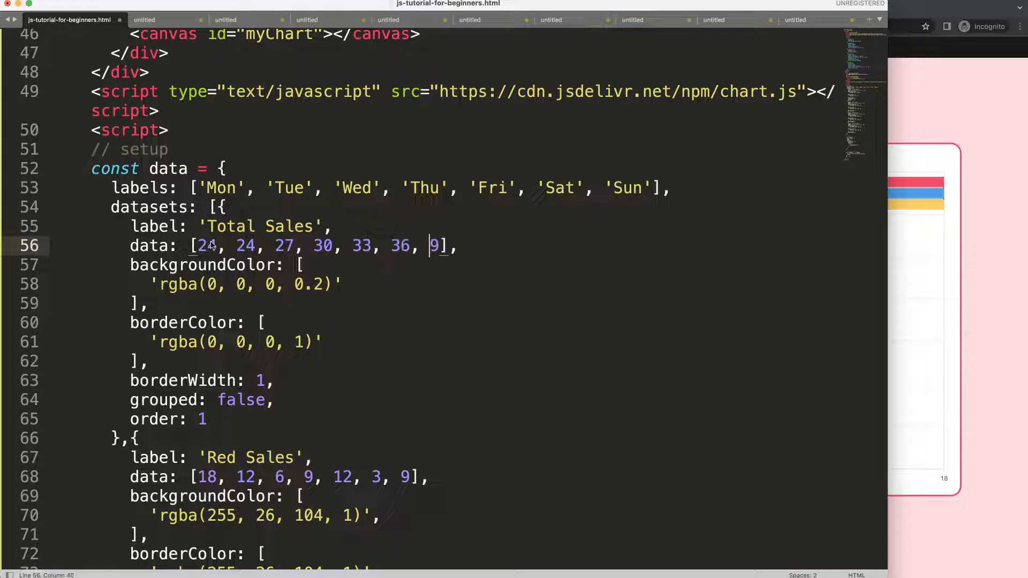
pyautogui.write('3')
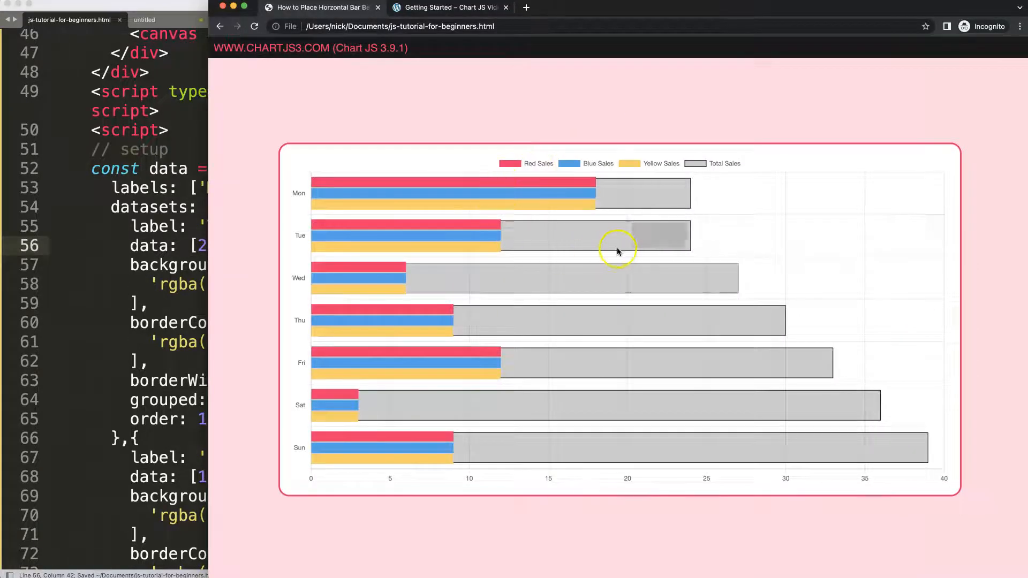
pyautogui.moveTo(627, 200)
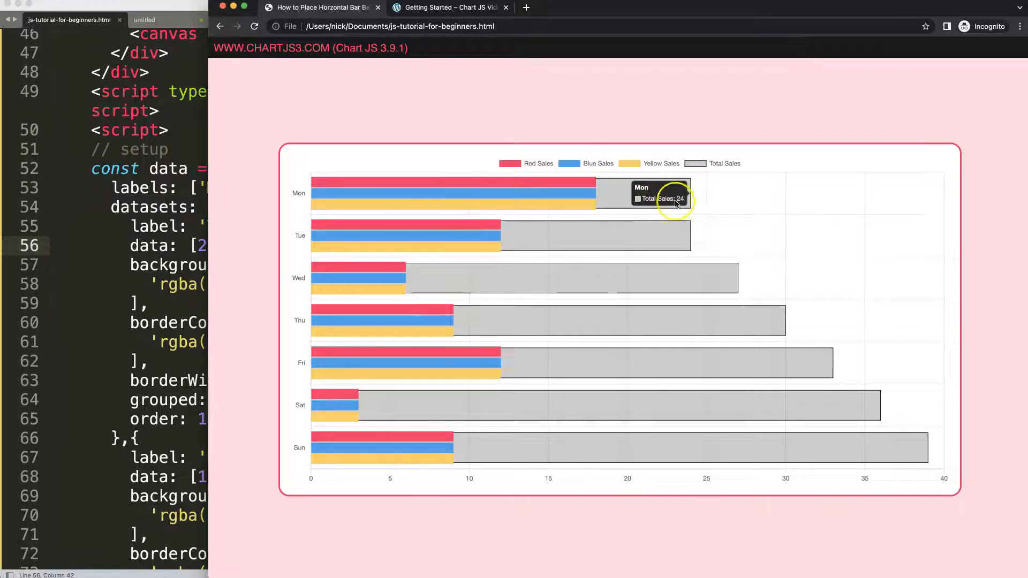
pyautogui.moveTo(973, 250)
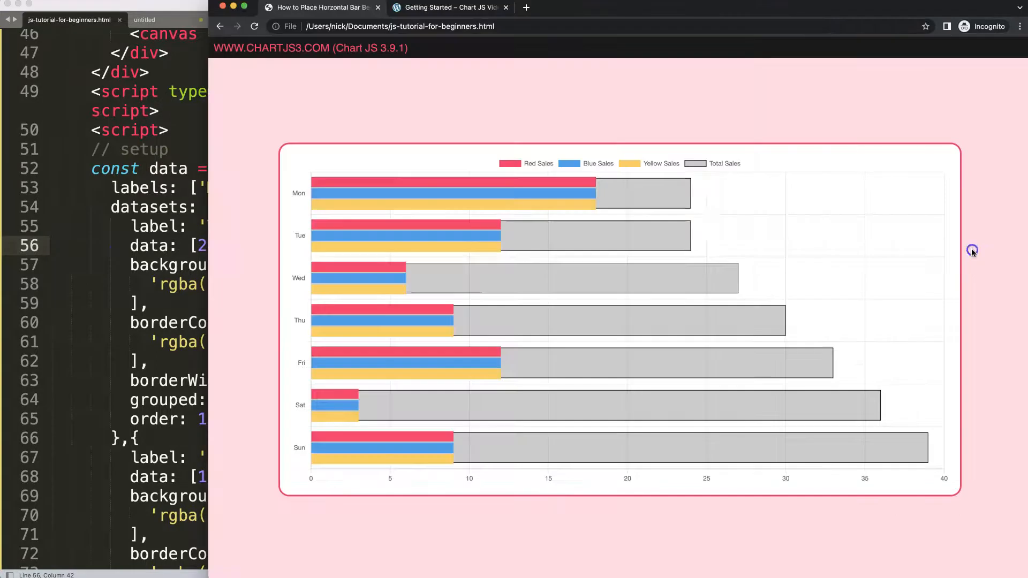
pyautogui.moveTo(530, 194)
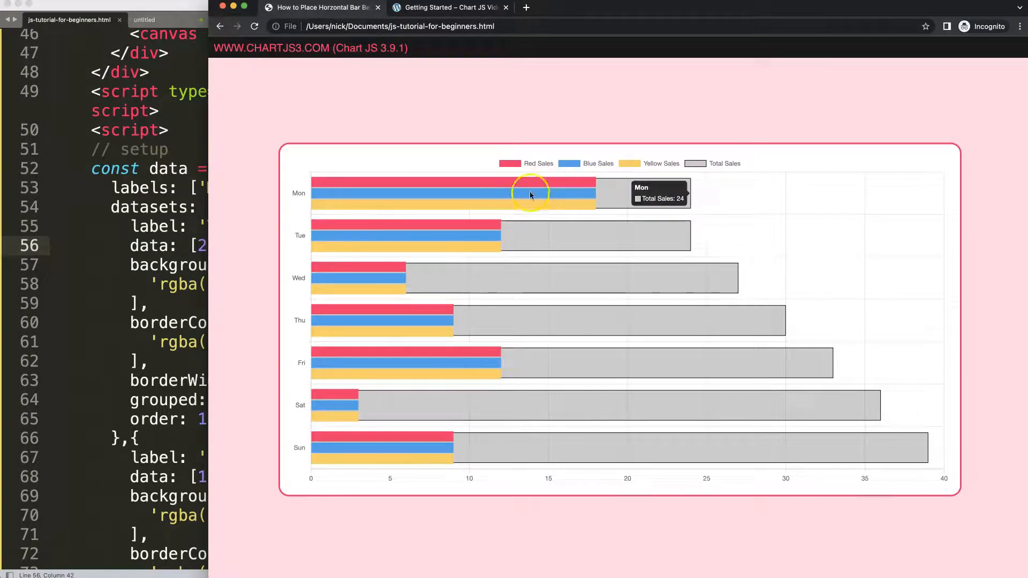
pyautogui.moveTo(130, 247)
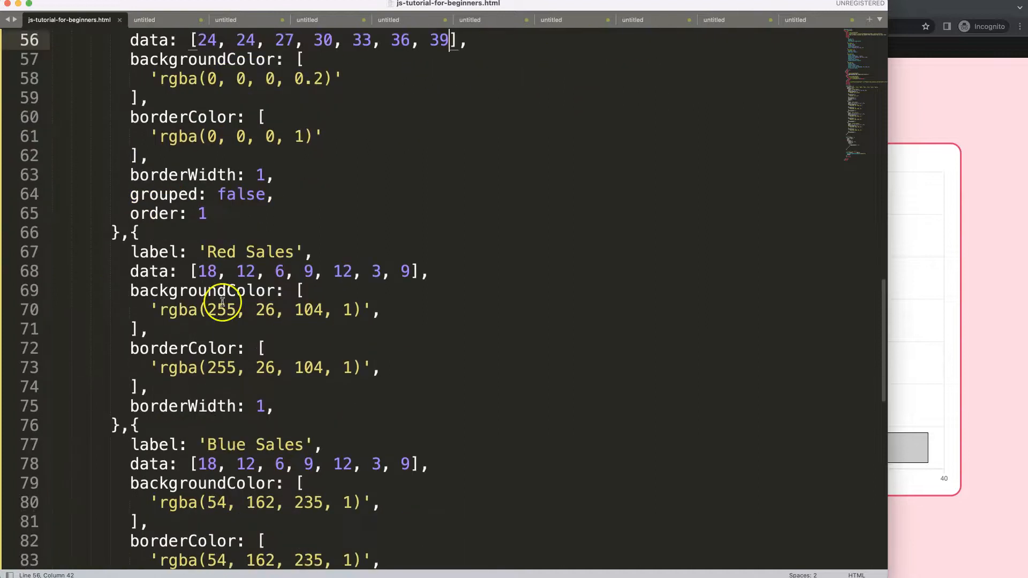
# Step: Add categoryPercentage: 0.3 to the Red, Blue and Yellow Sales datasets
pyautogui.scroll(-3)
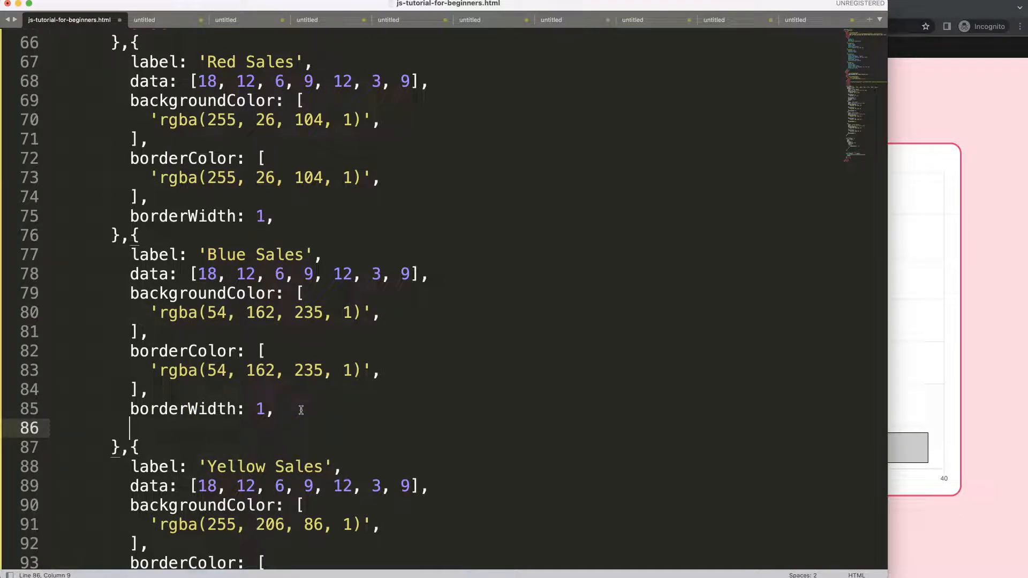
pyautogui.write('categ')
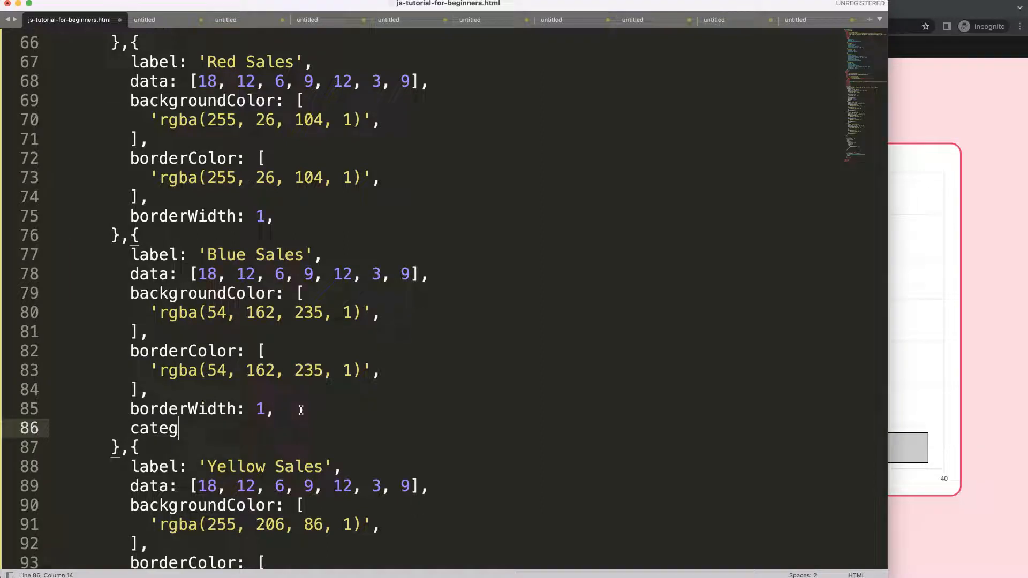
pyautogui.write('oryPercentage: 0.3')
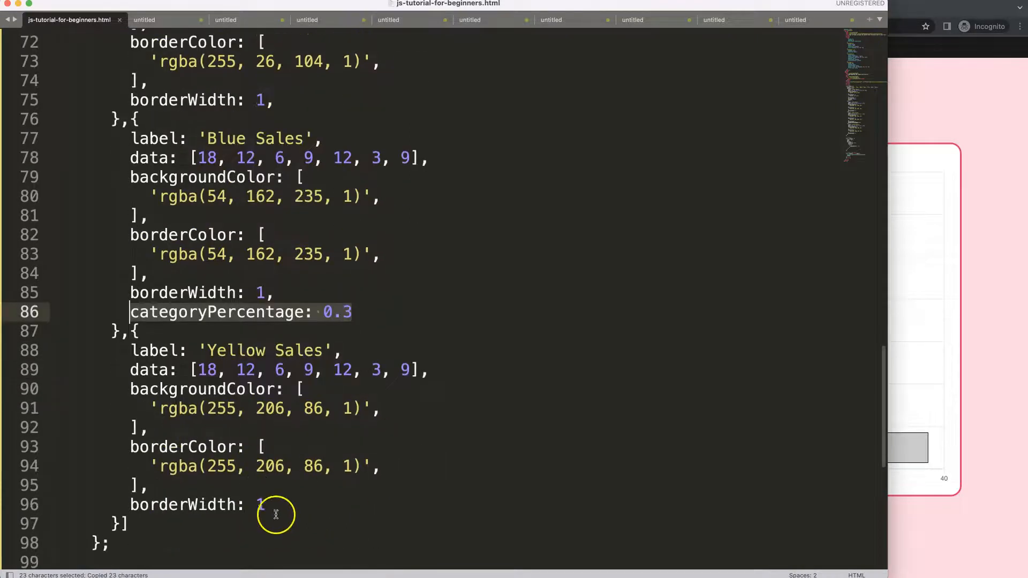
pyautogui.click(273, 505)
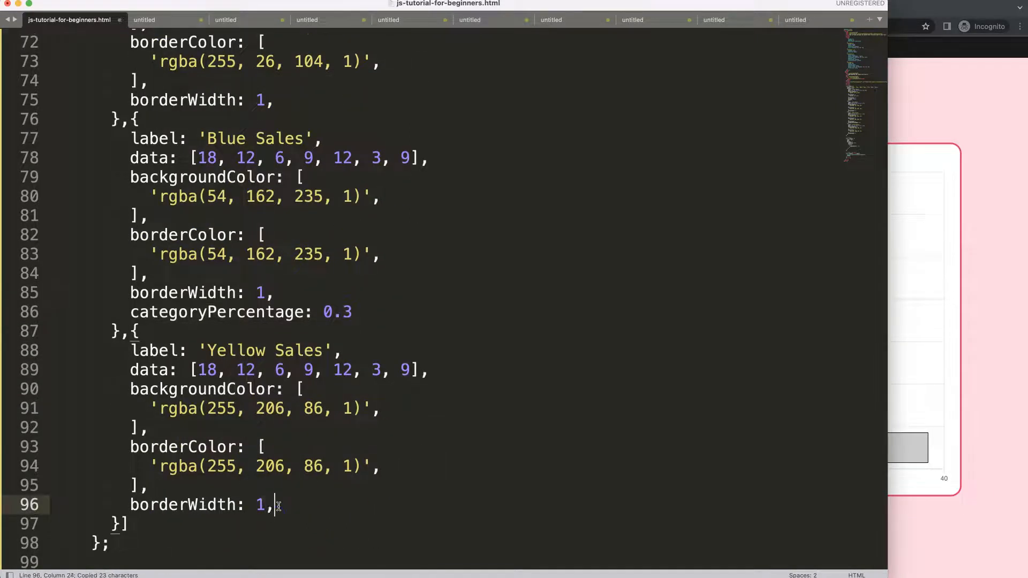
pyautogui.write('categoryPercentage: 0.3')
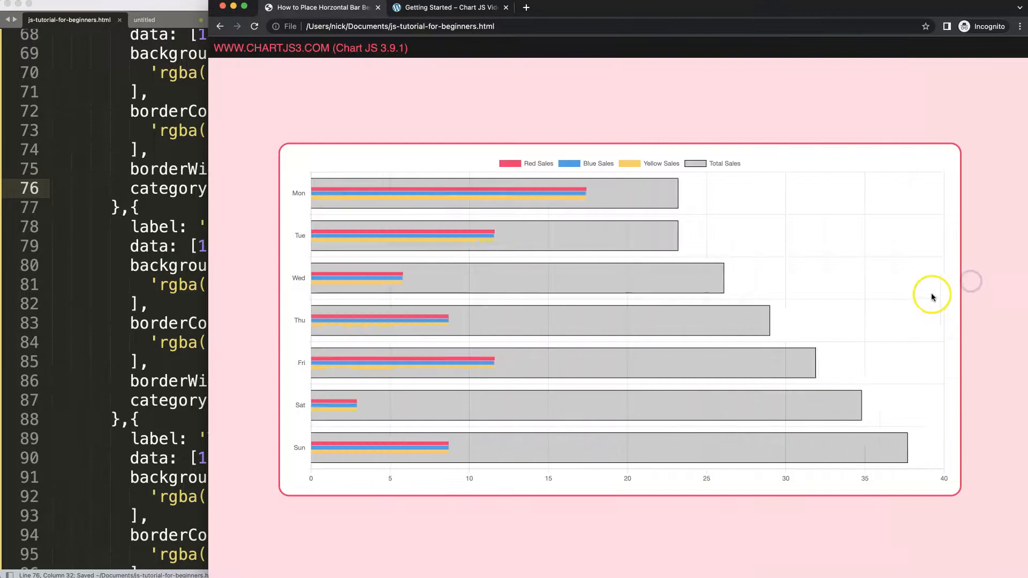
pyautogui.moveTo(478, 202)
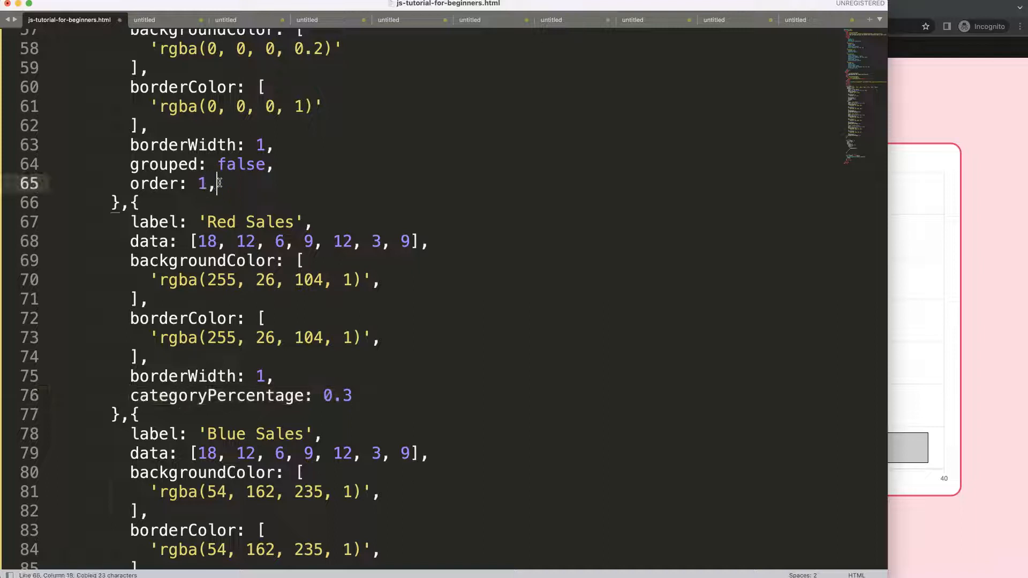
# Step: Add categoryPercentage: 0.5 after order: 1 in the Total Sales dataset
pyautogui.write('categoryPercentage: 0.5')
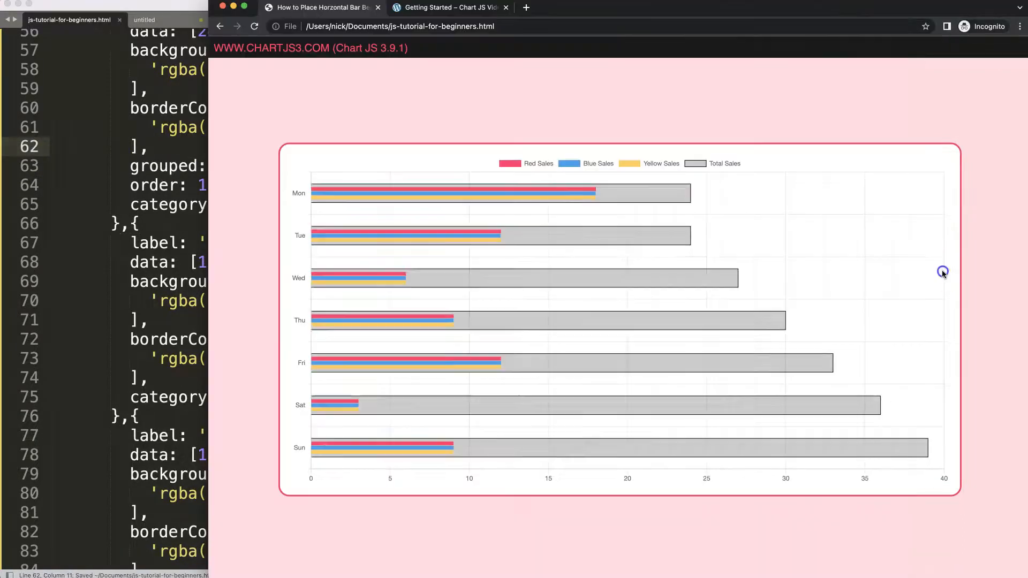
pyautogui.moveTo(682, 211)
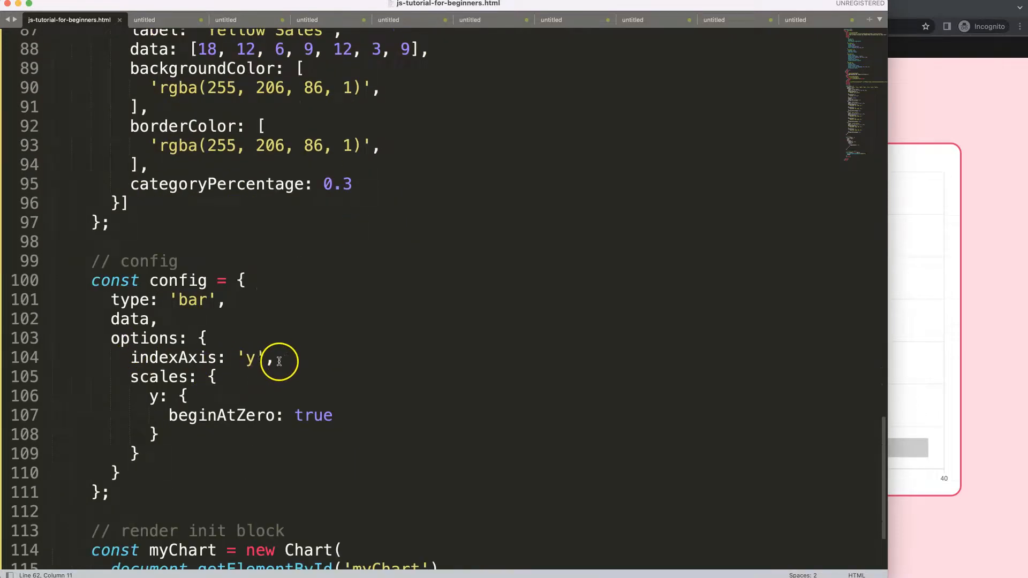
# Step: Add borderRadius: 4 on a new line below the indexAxis setting in the chart options
pyautogui.press('enter')
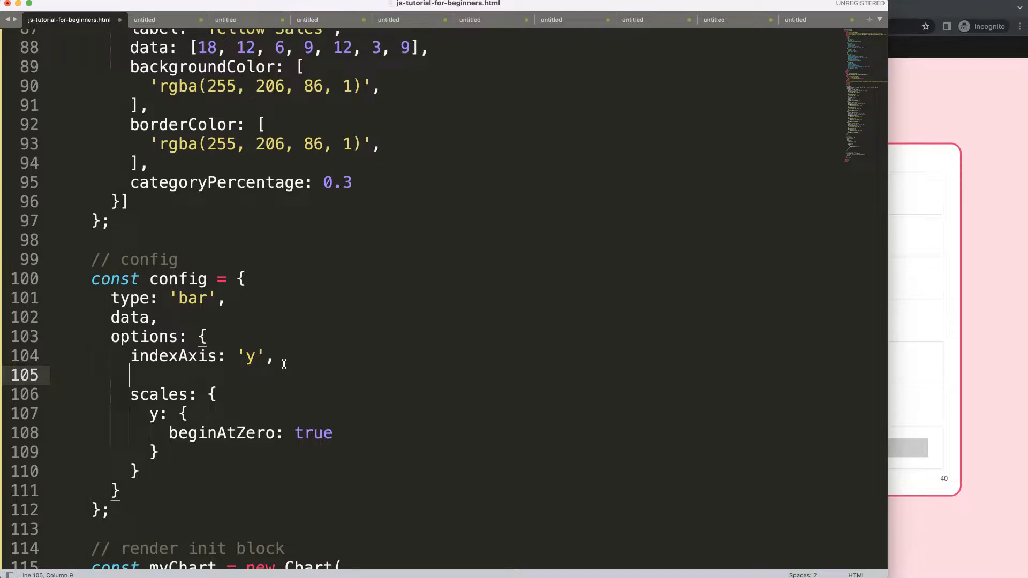
pyautogui.write('borderR')
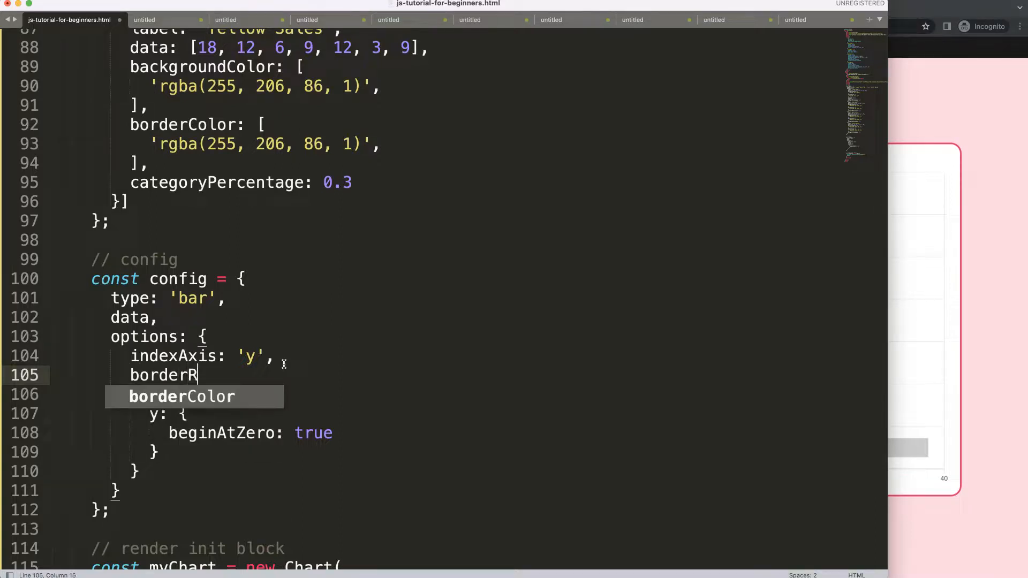
pyautogui.write('adius:')
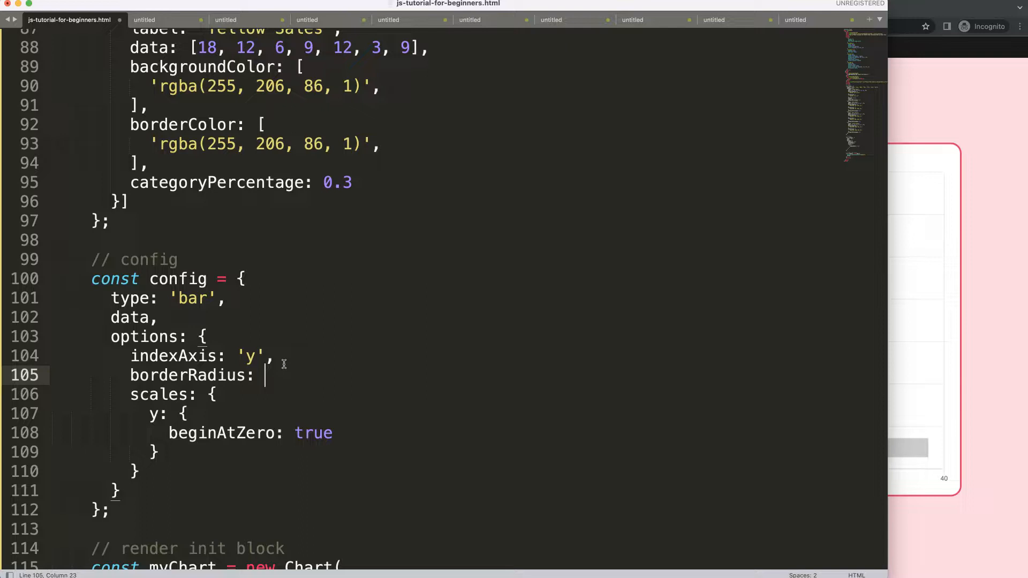
pyautogui.write('4')
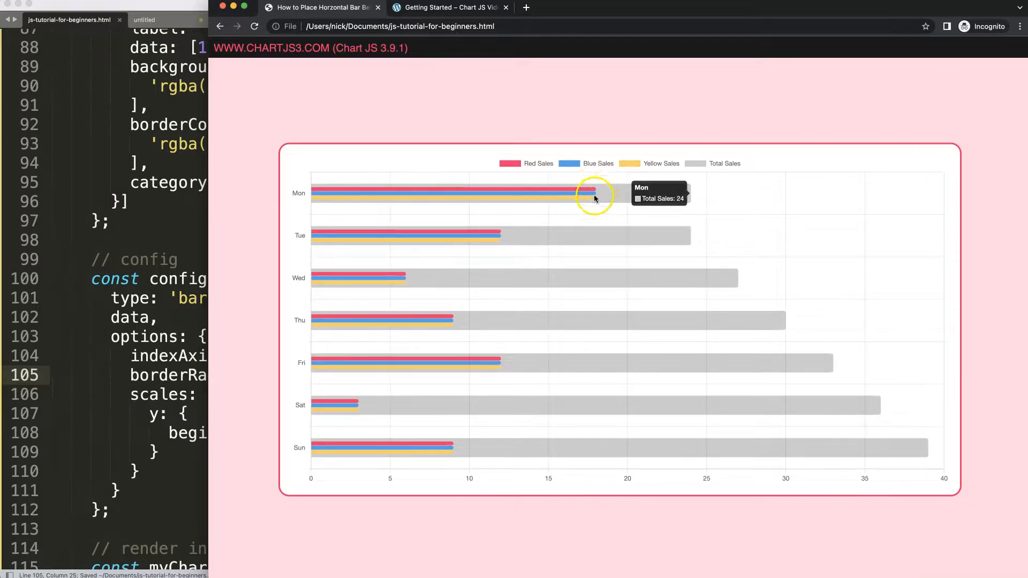
pyautogui.moveTo(587, 192)
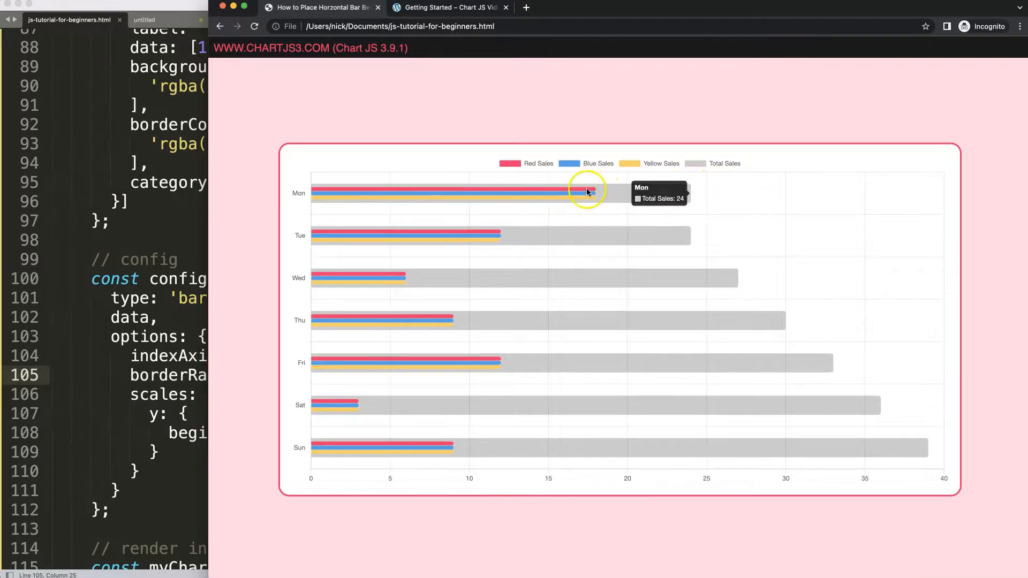
pyautogui.moveTo(326, 193)
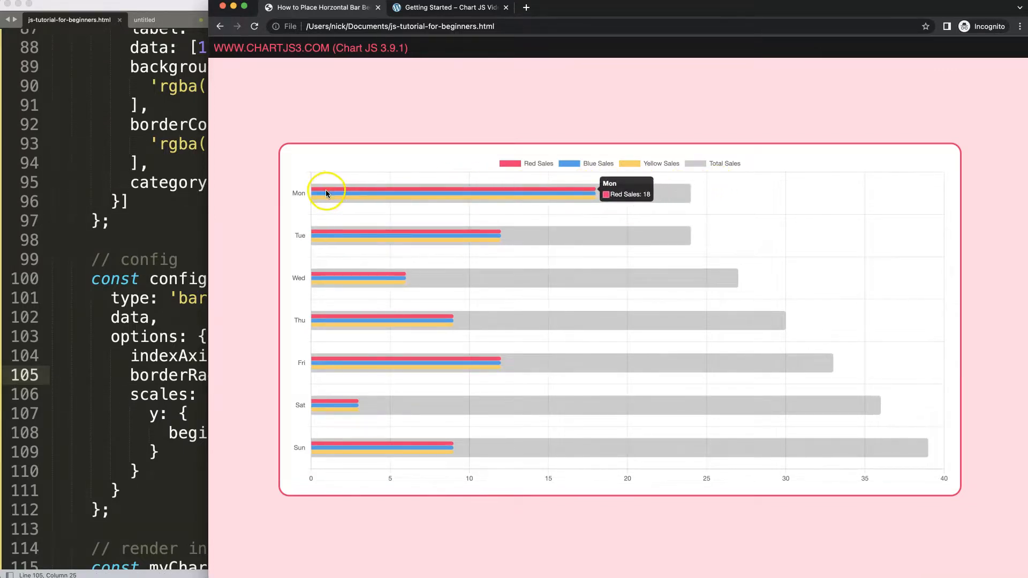
pyautogui.moveTo(482, 200)
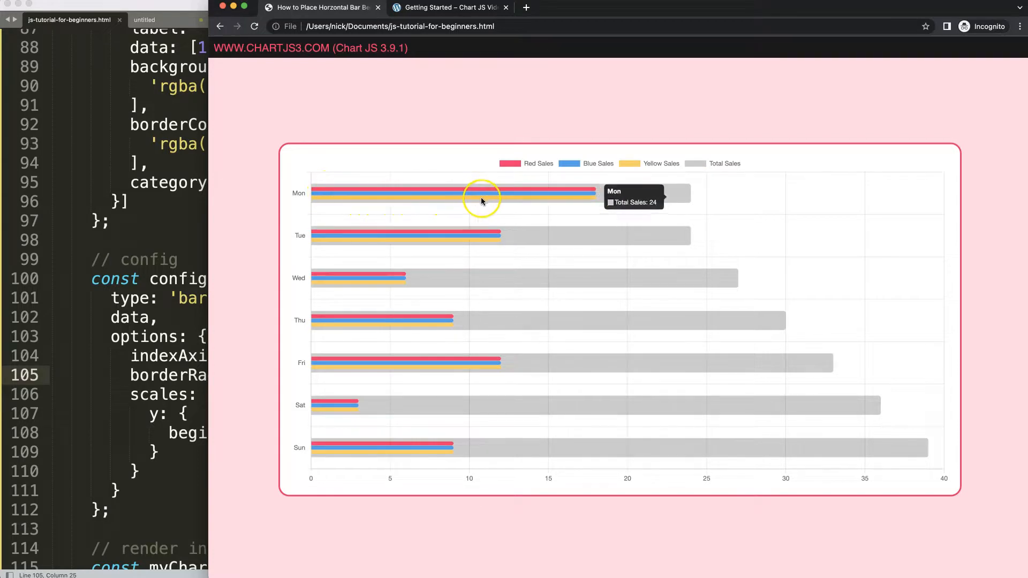
pyautogui.moveTo(490, 200)
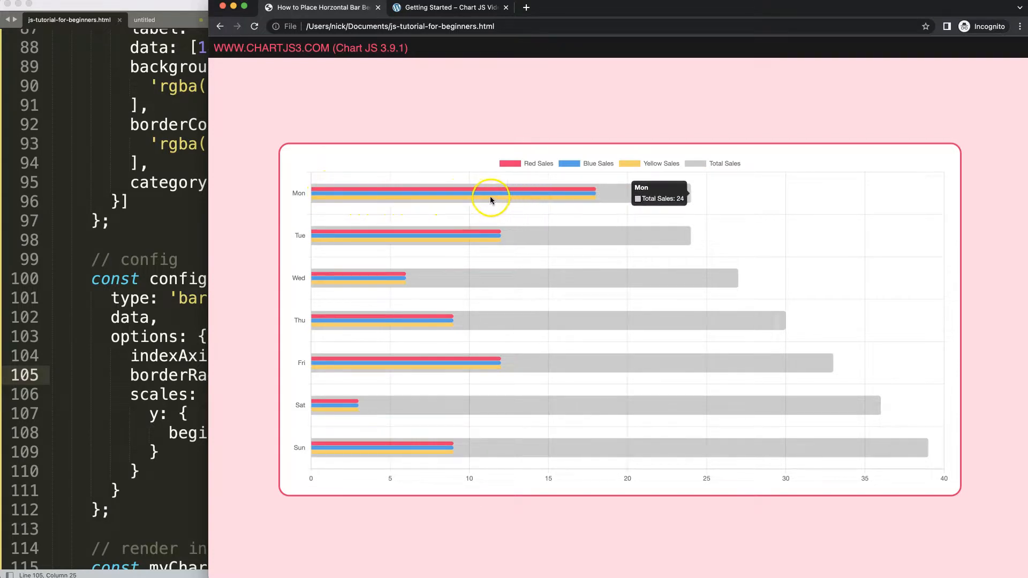
pyautogui.moveTo(513, 200)
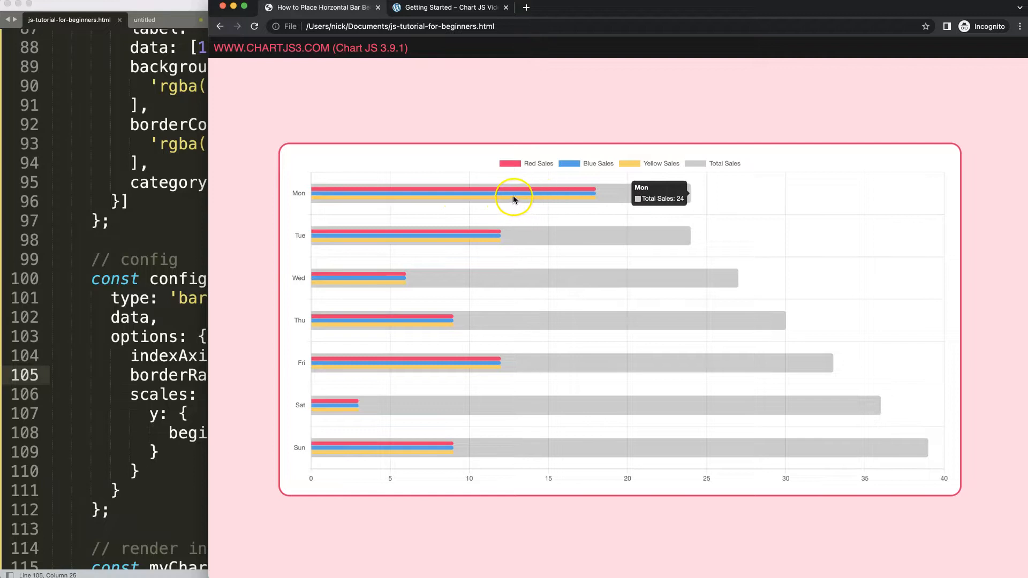
pyautogui.moveTo(399, 191)
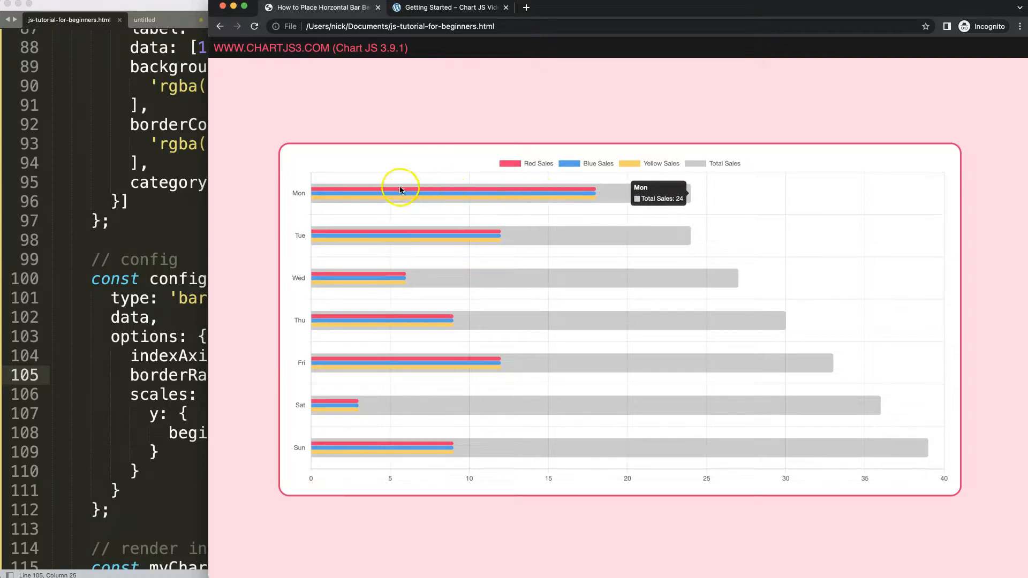
pyautogui.moveTo(365, 194)
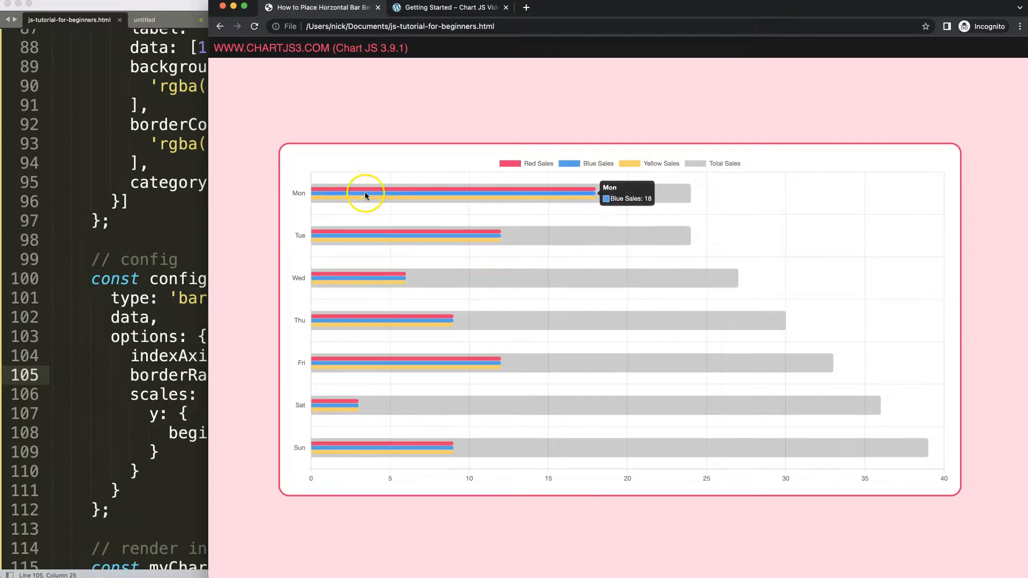
pyautogui.moveTo(652, 208)
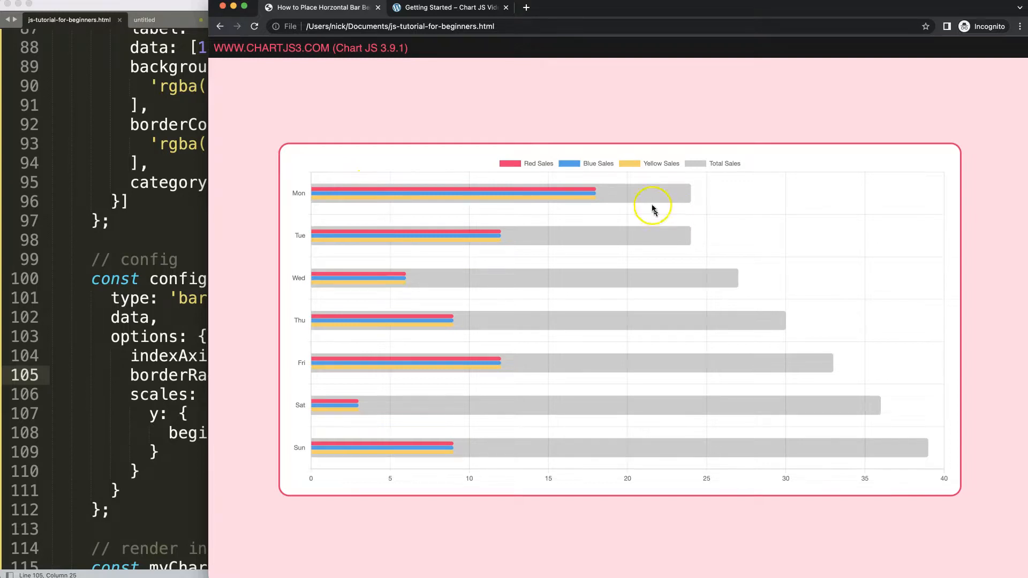
pyautogui.moveTo(381, 238)
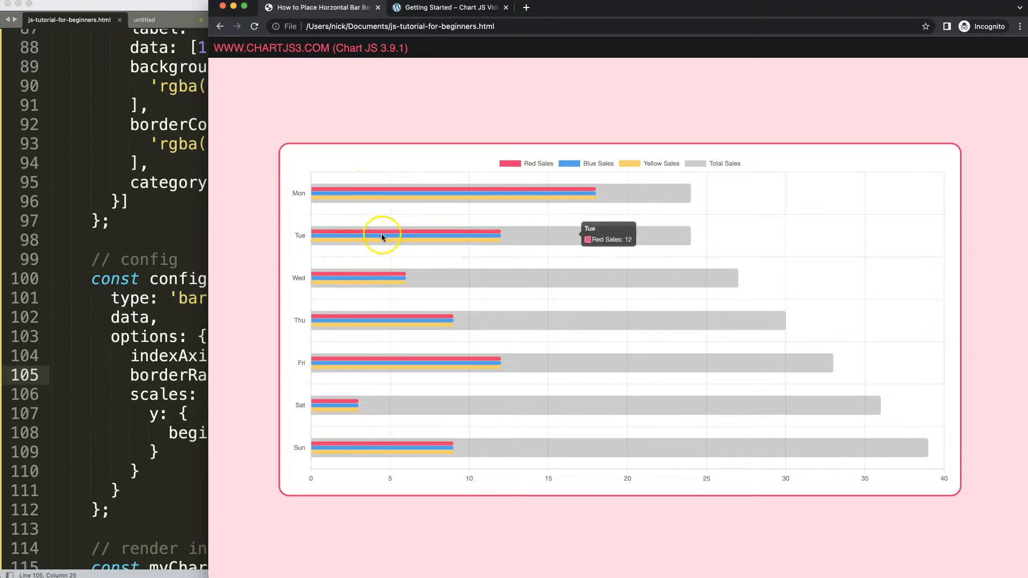
pyautogui.moveTo(452, 190)
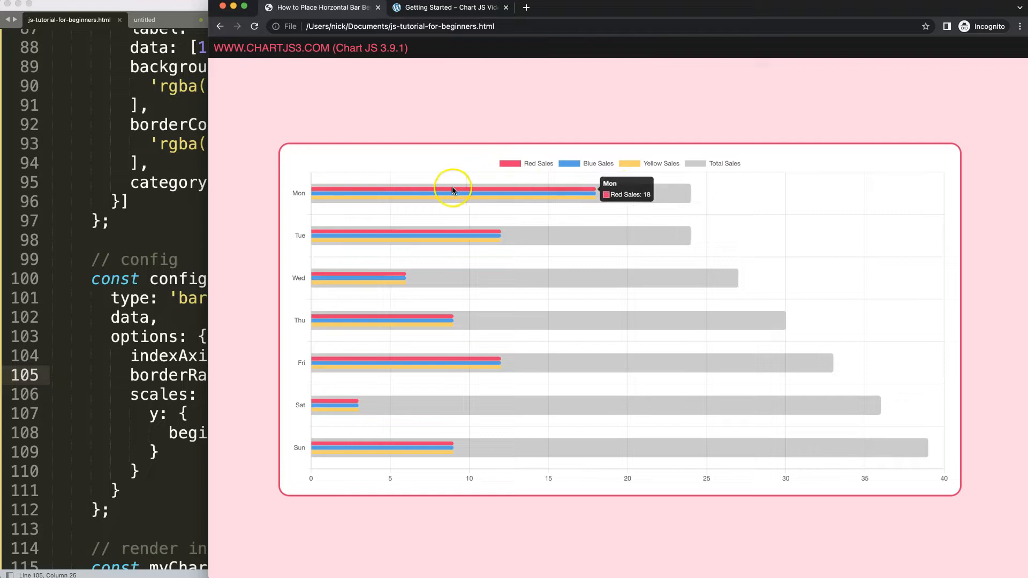
pyautogui.moveTo(609, 196)
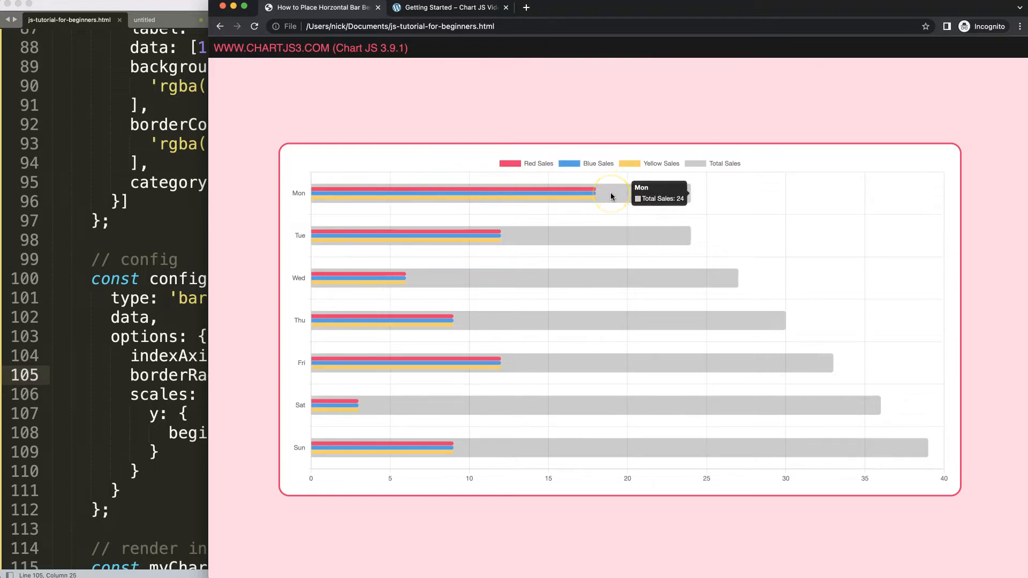
pyautogui.moveTo(413, 198)
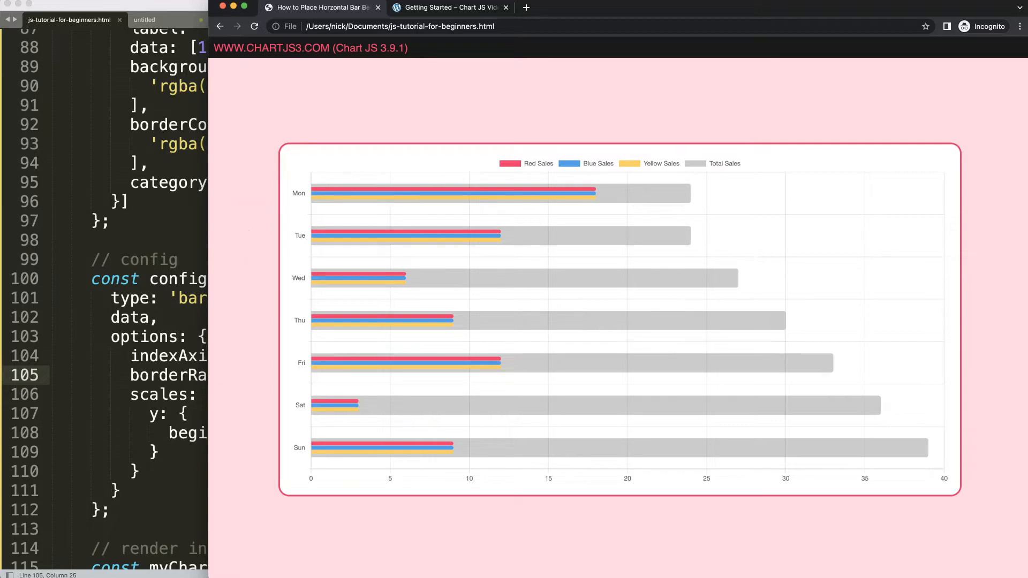
pyautogui.moveTo(395, 325)
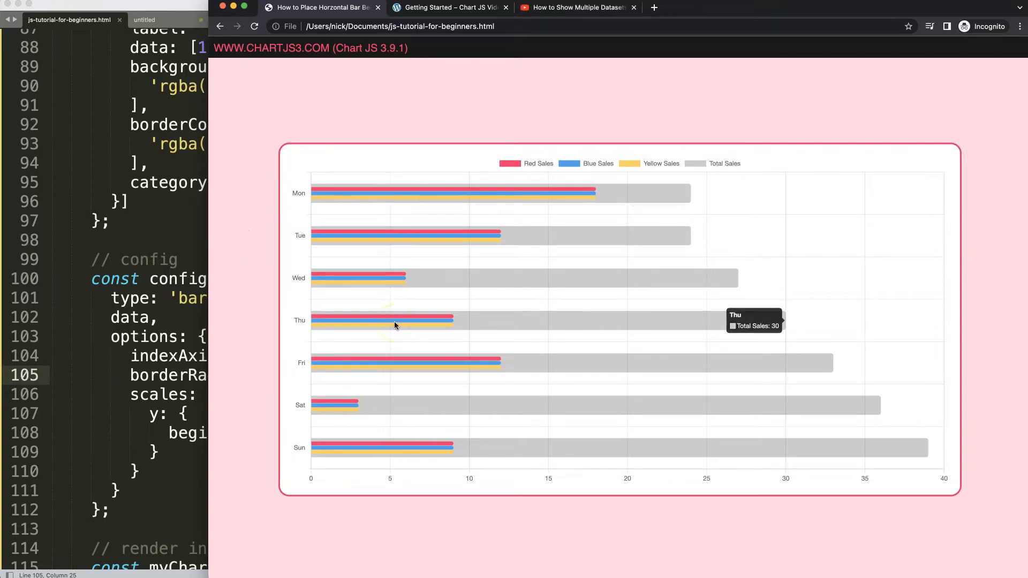
pyautogui.moveTo(419, 253)
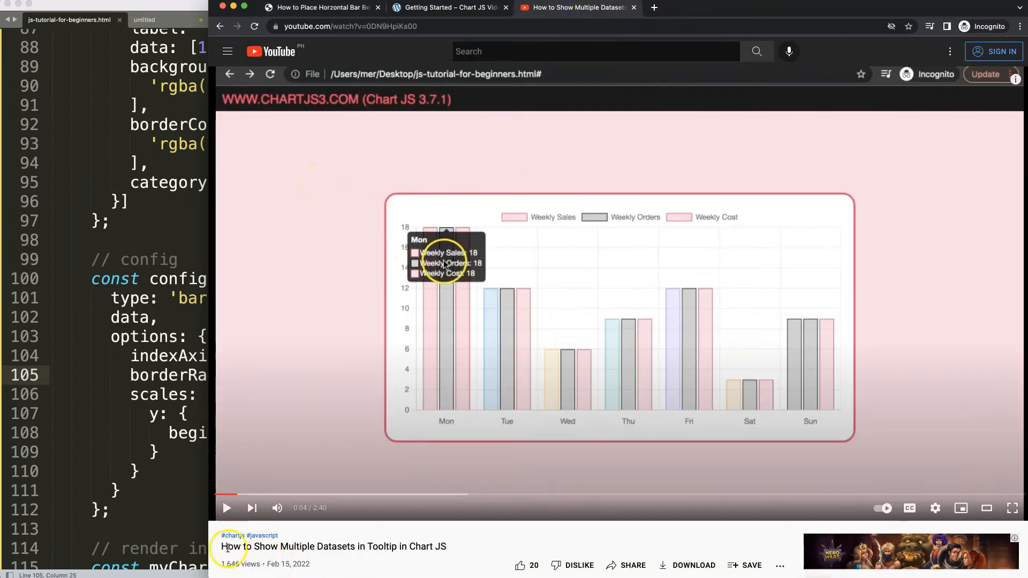
# Step: Highlight the title of the video 'How to Show Multiple Datasets in Tooltip in Chart JS'
pyautogui.doubleClick(333, 546)
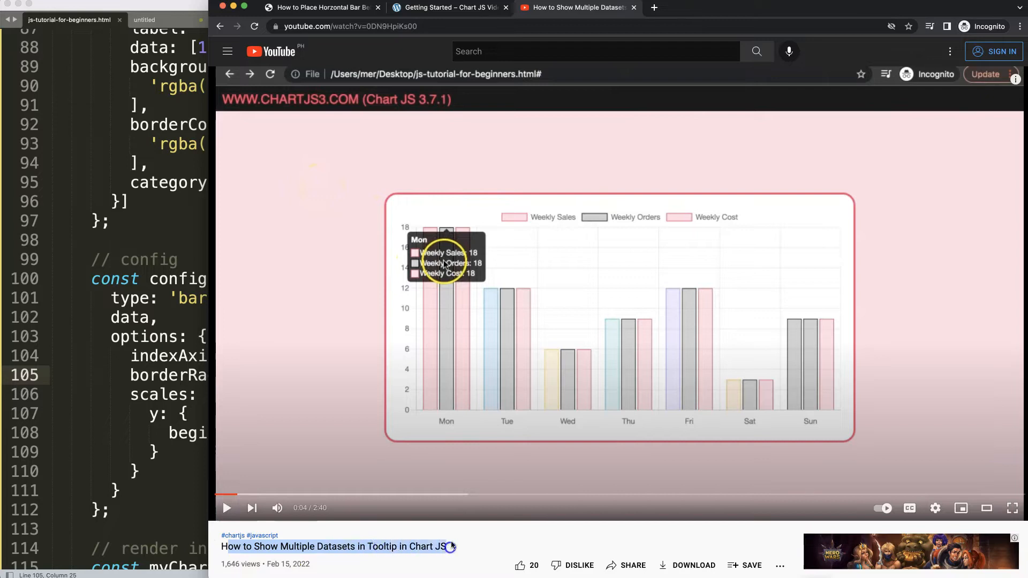
pyautogui.moveTo(469, 291)
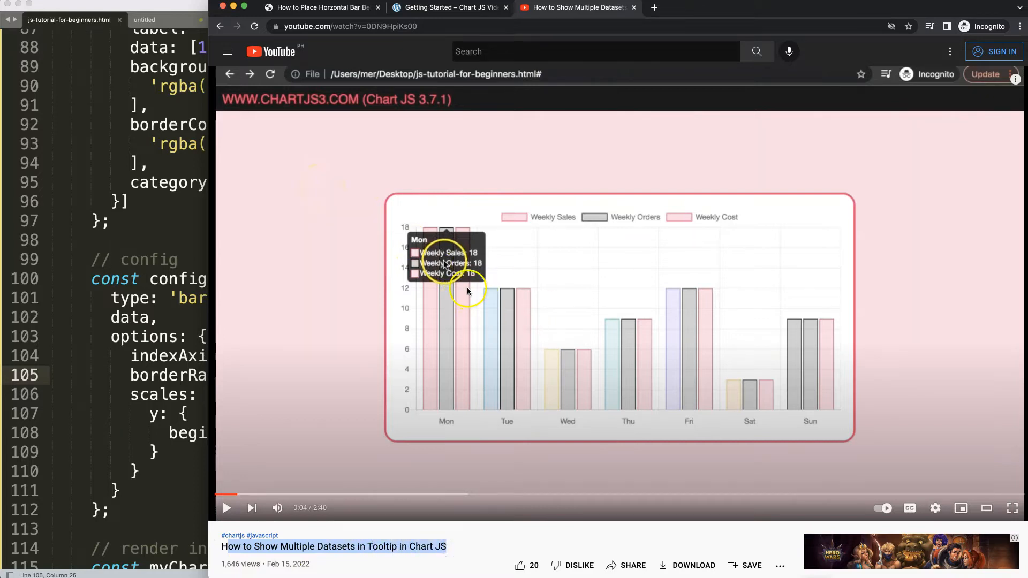
pyautogui.moveTo(481, 272)
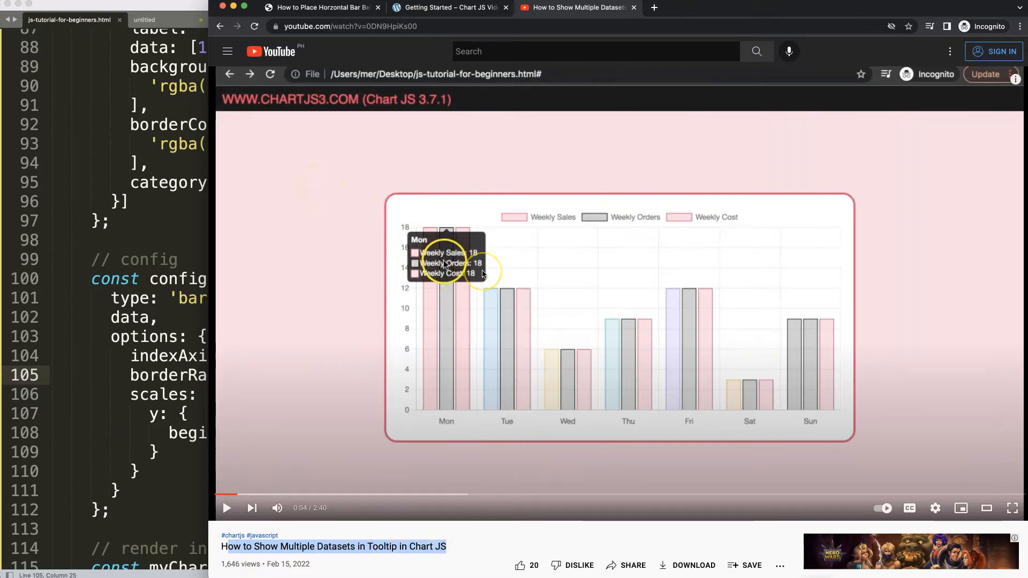